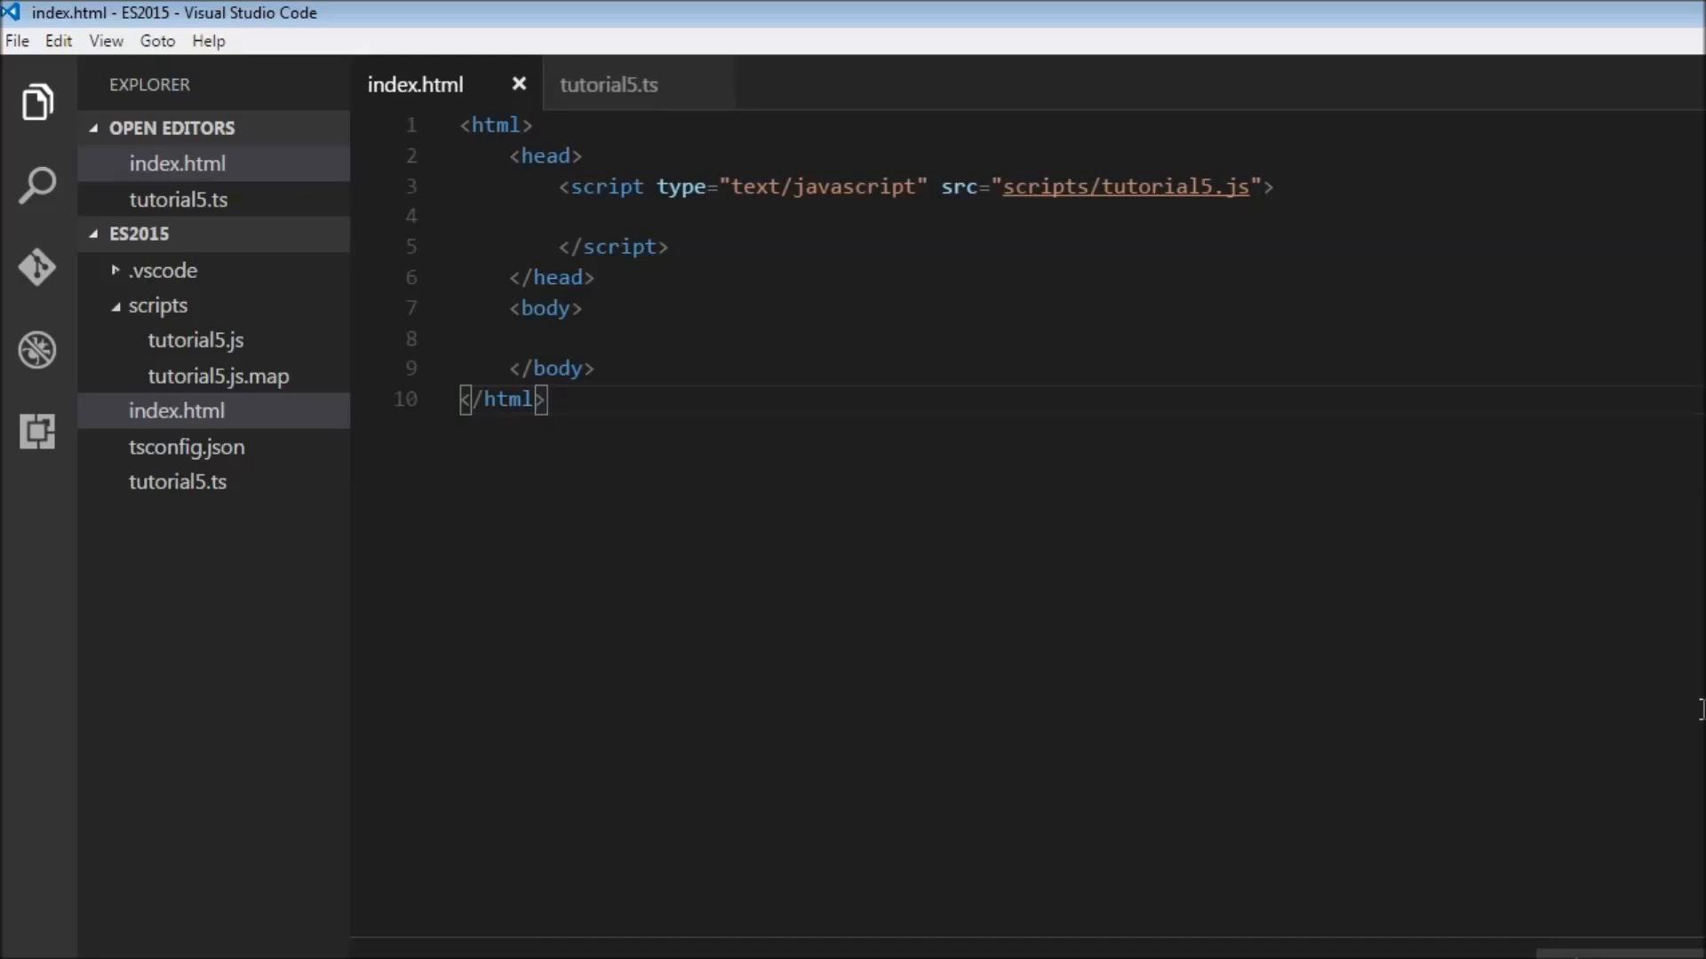
pyautogui.moveTo(650, 537)
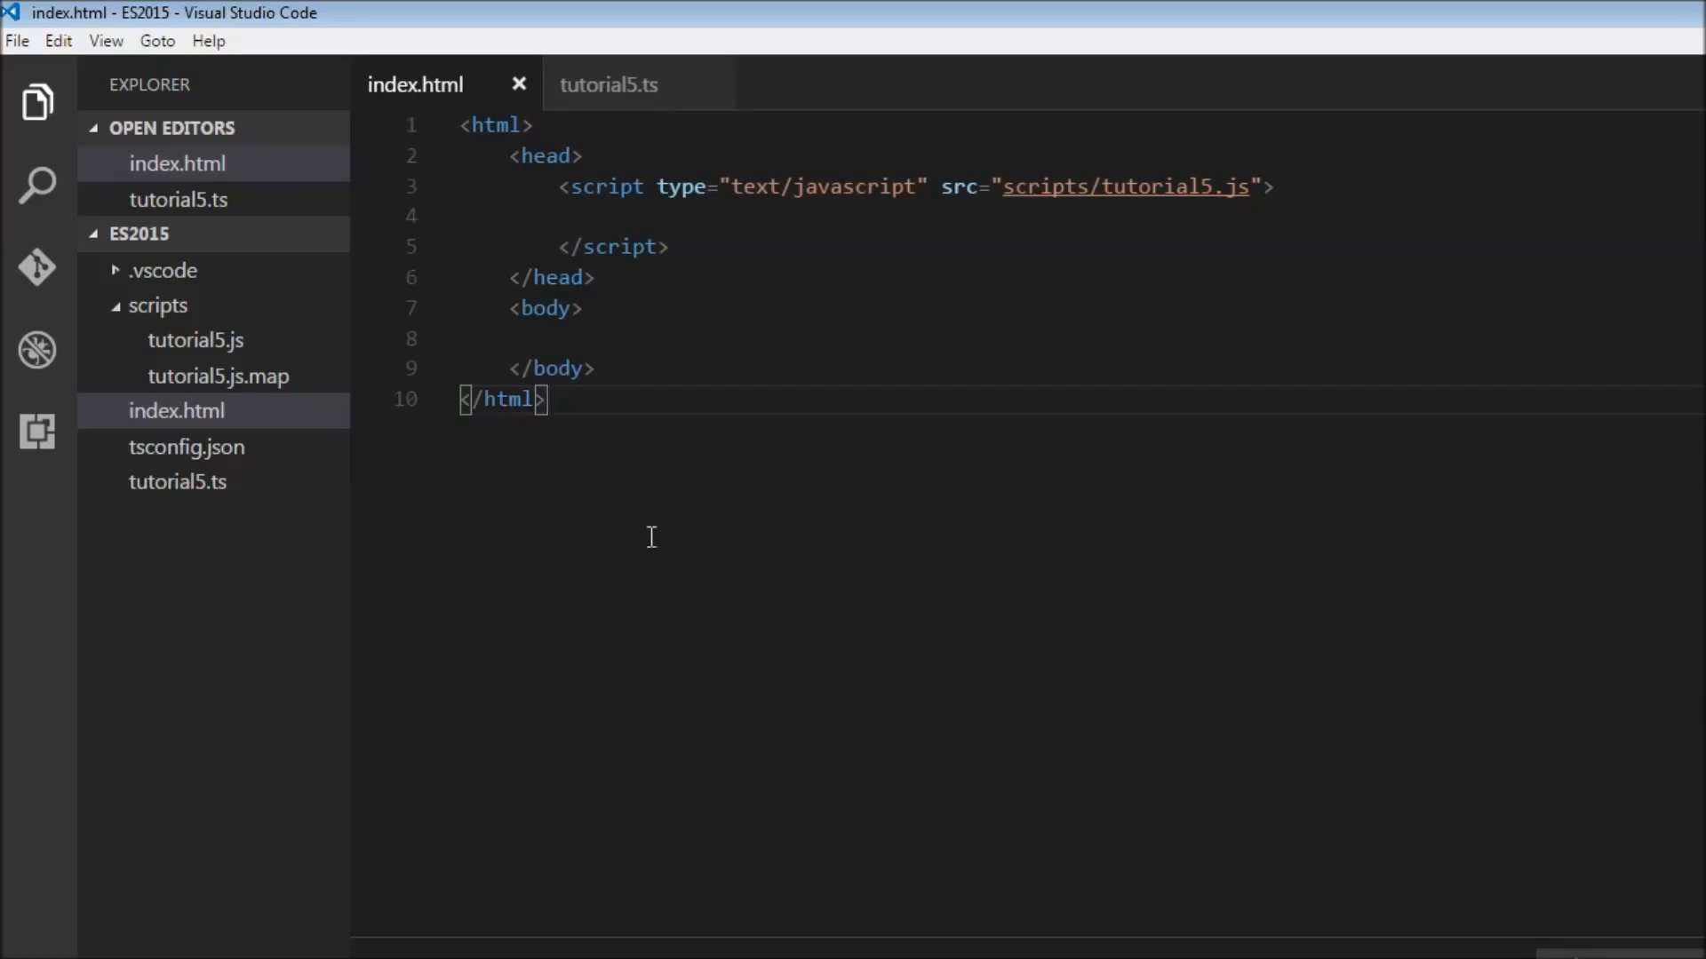
pyautogui.moveTo(296, 476)
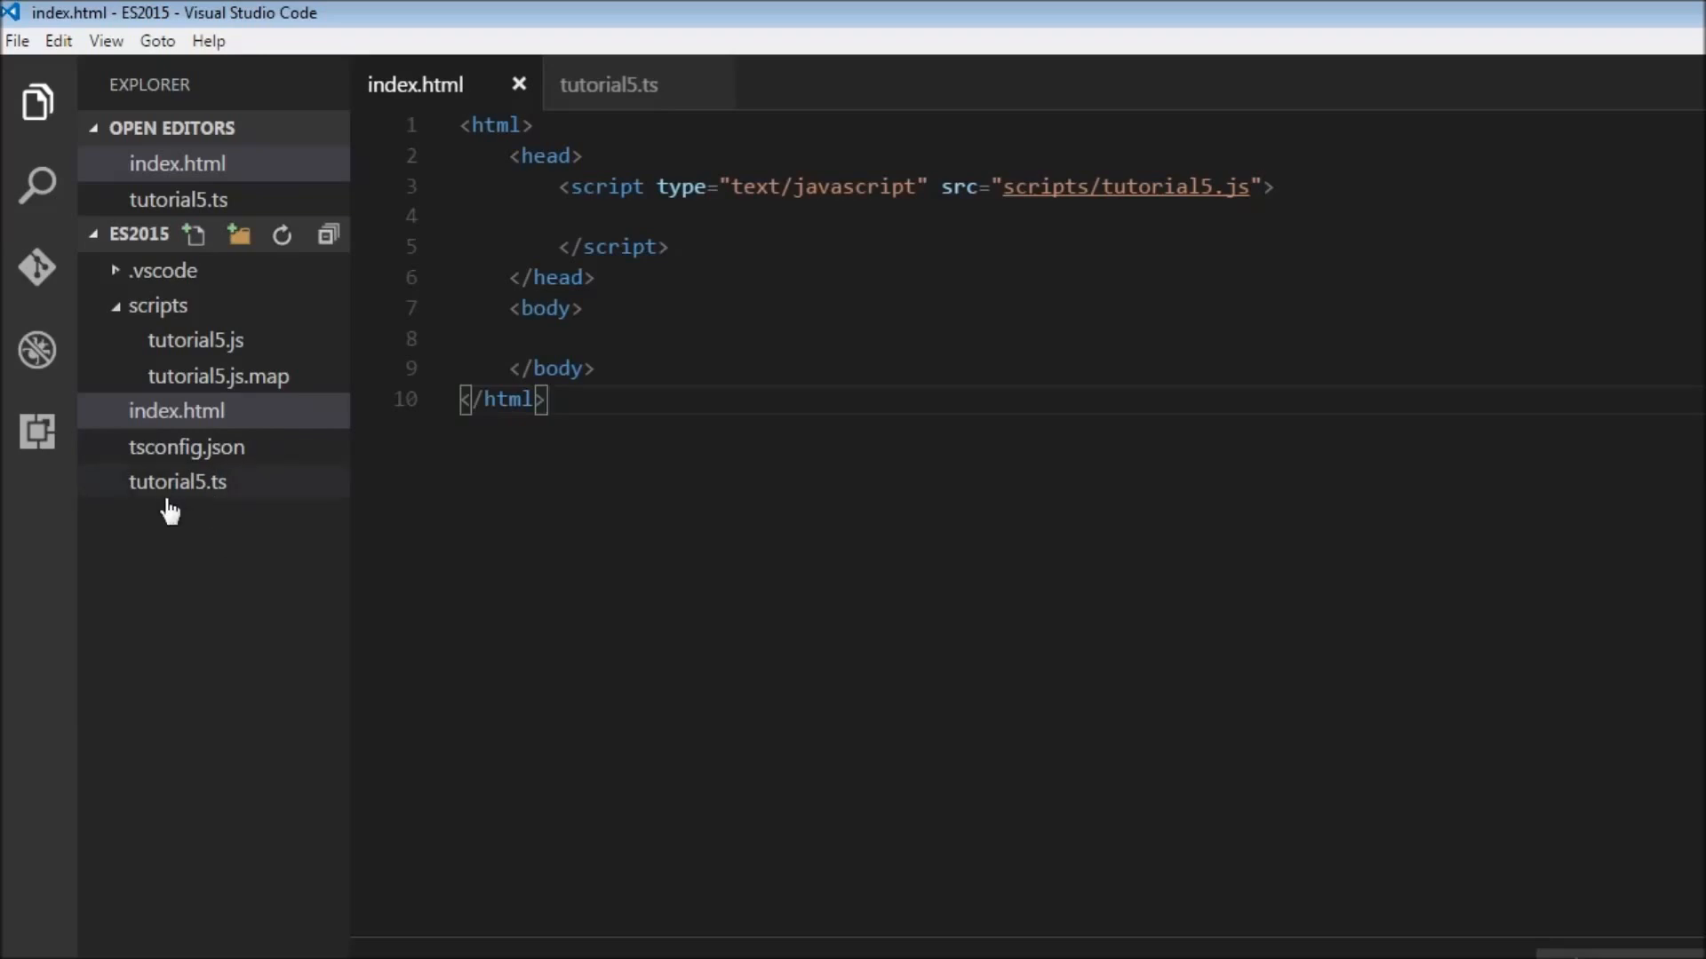
pyautogui.moveTo(231, 509)
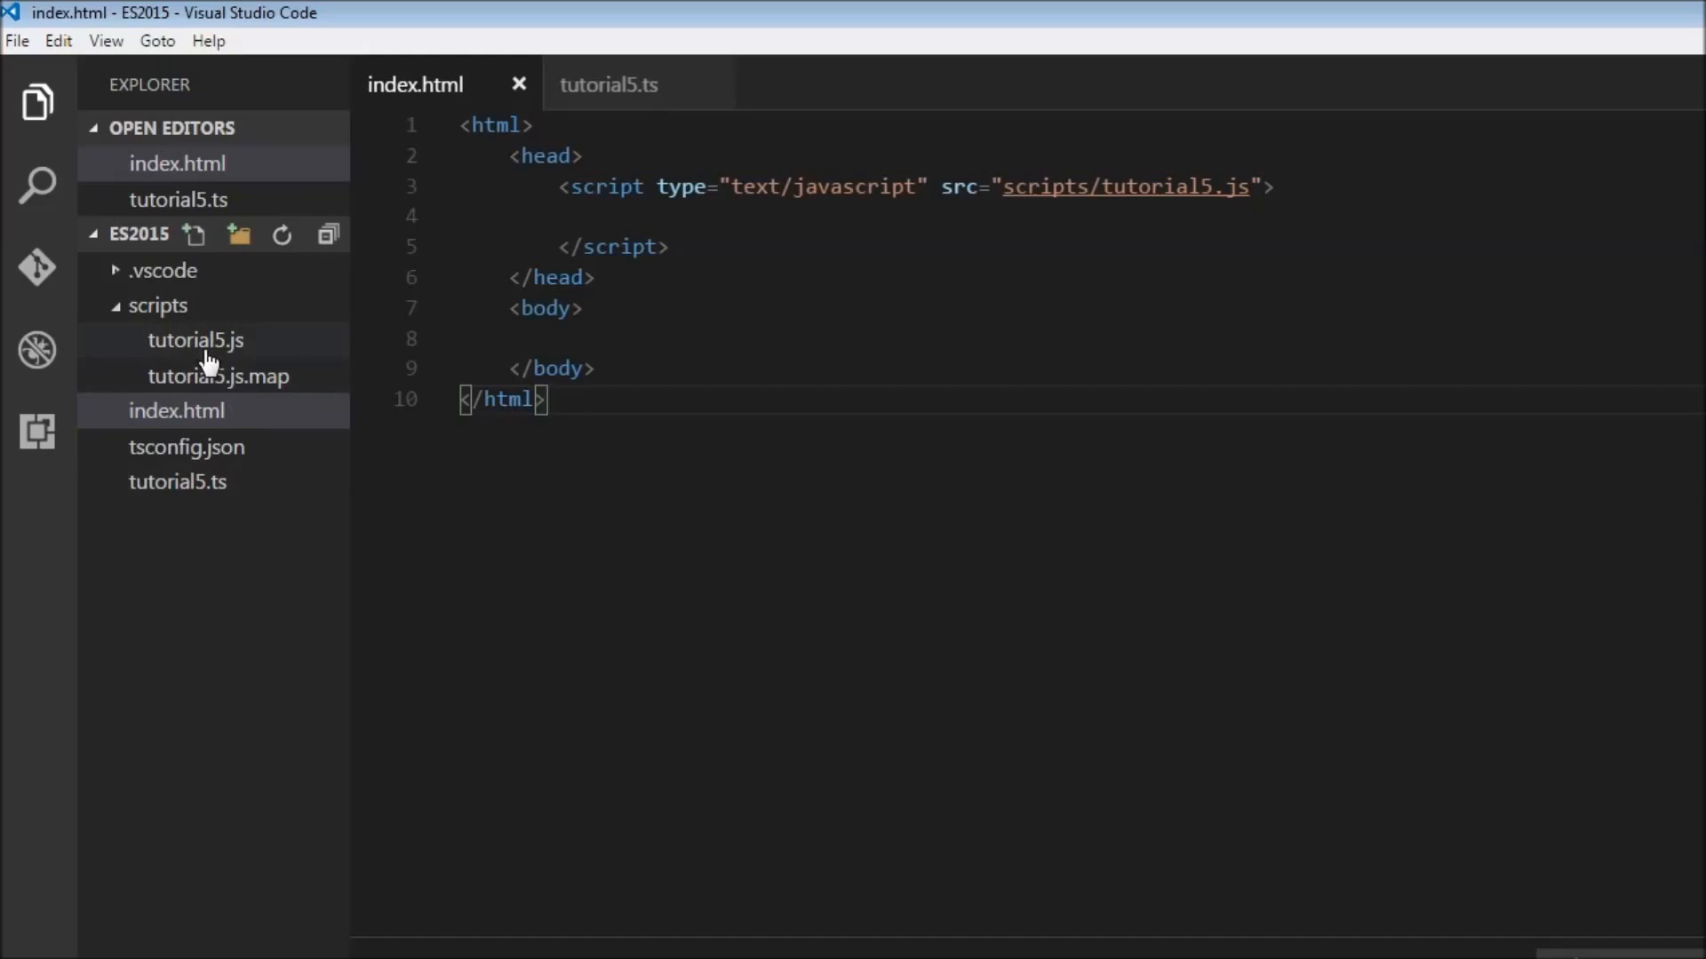
pyautogui.moveTo(1131, 188)
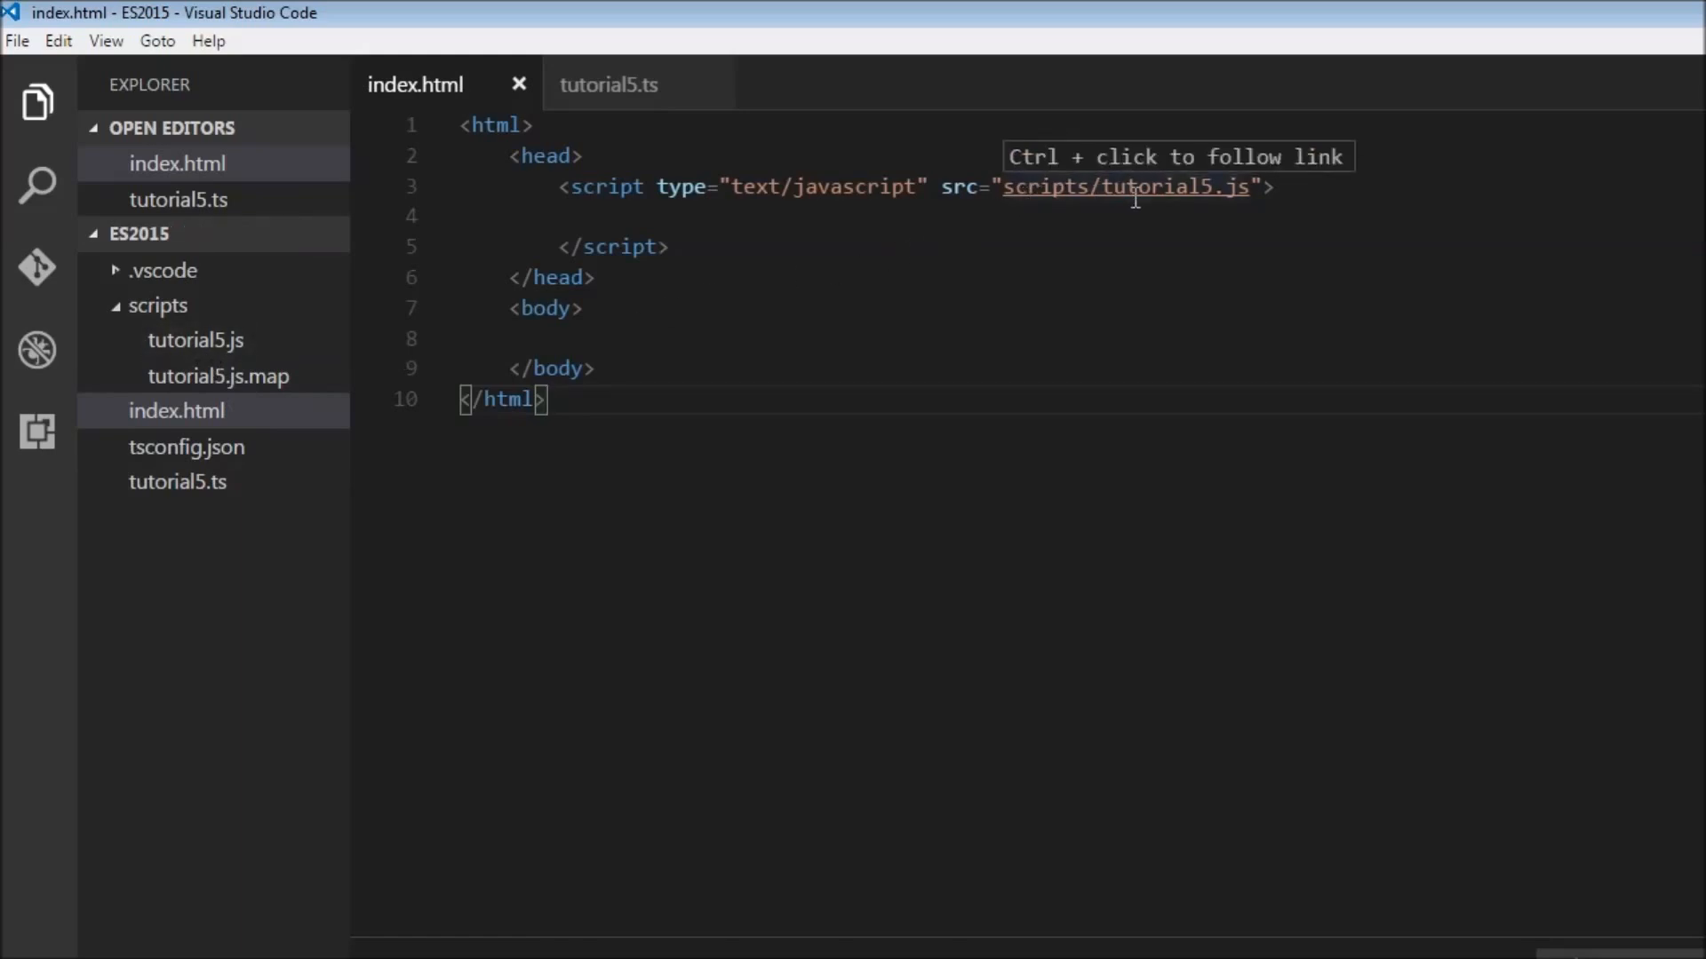
pyautogui.moveTo(586, 425)
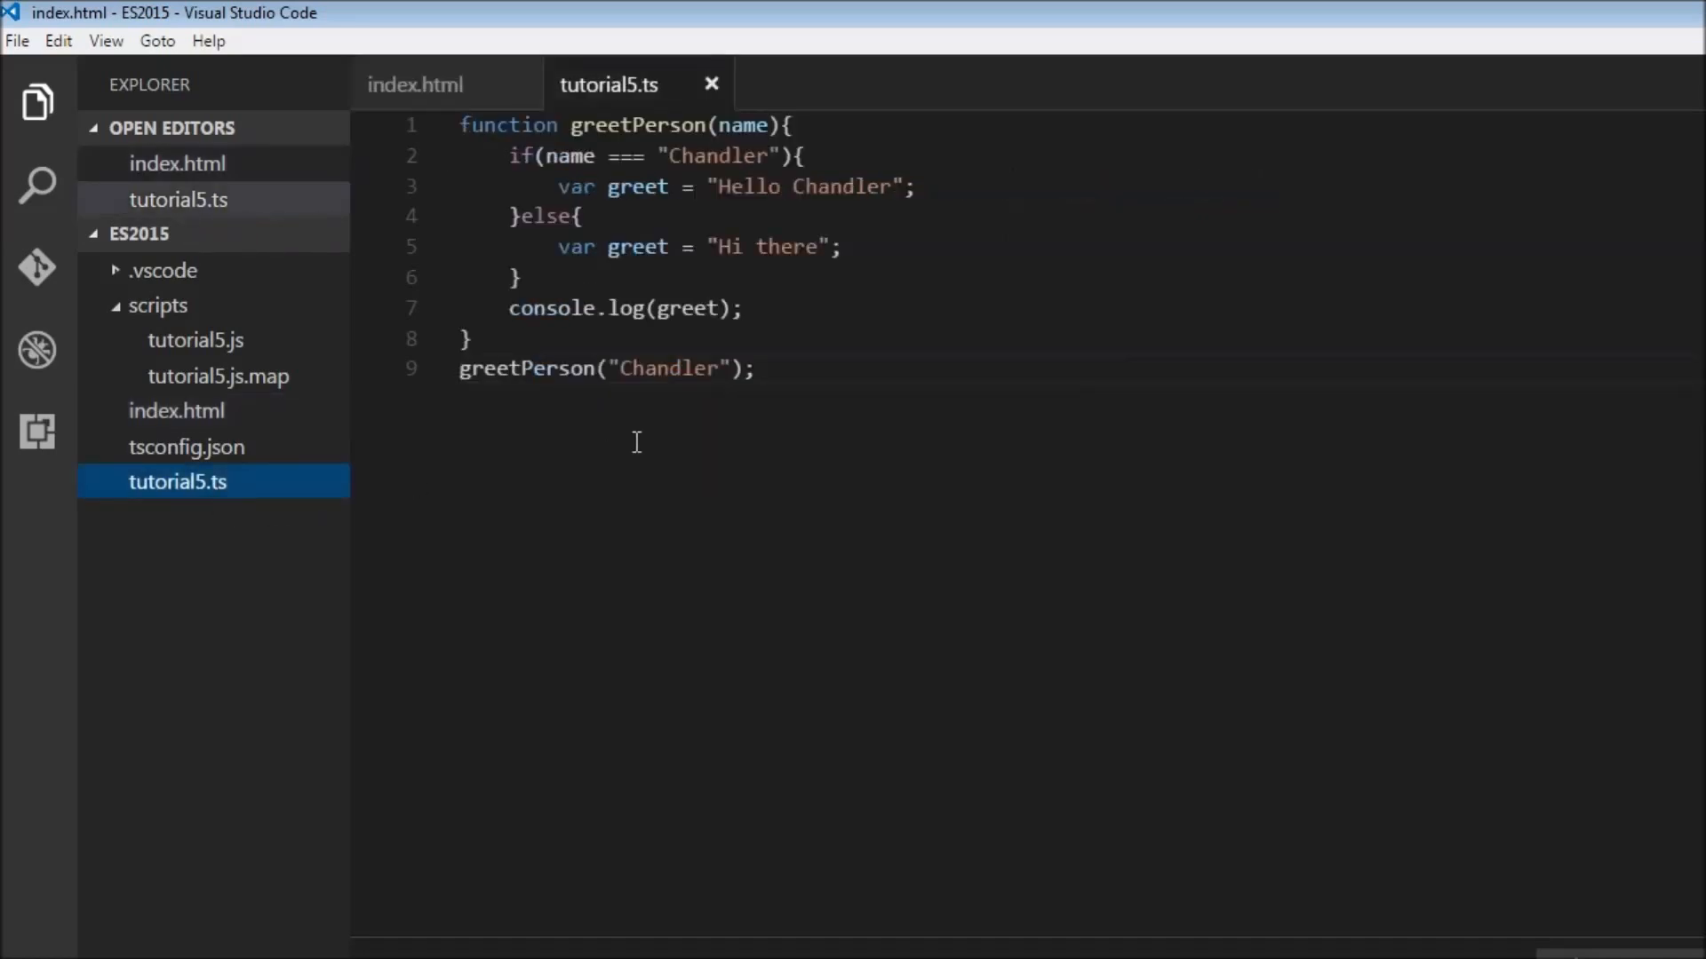
pyautogui.moveTo(639, 247)
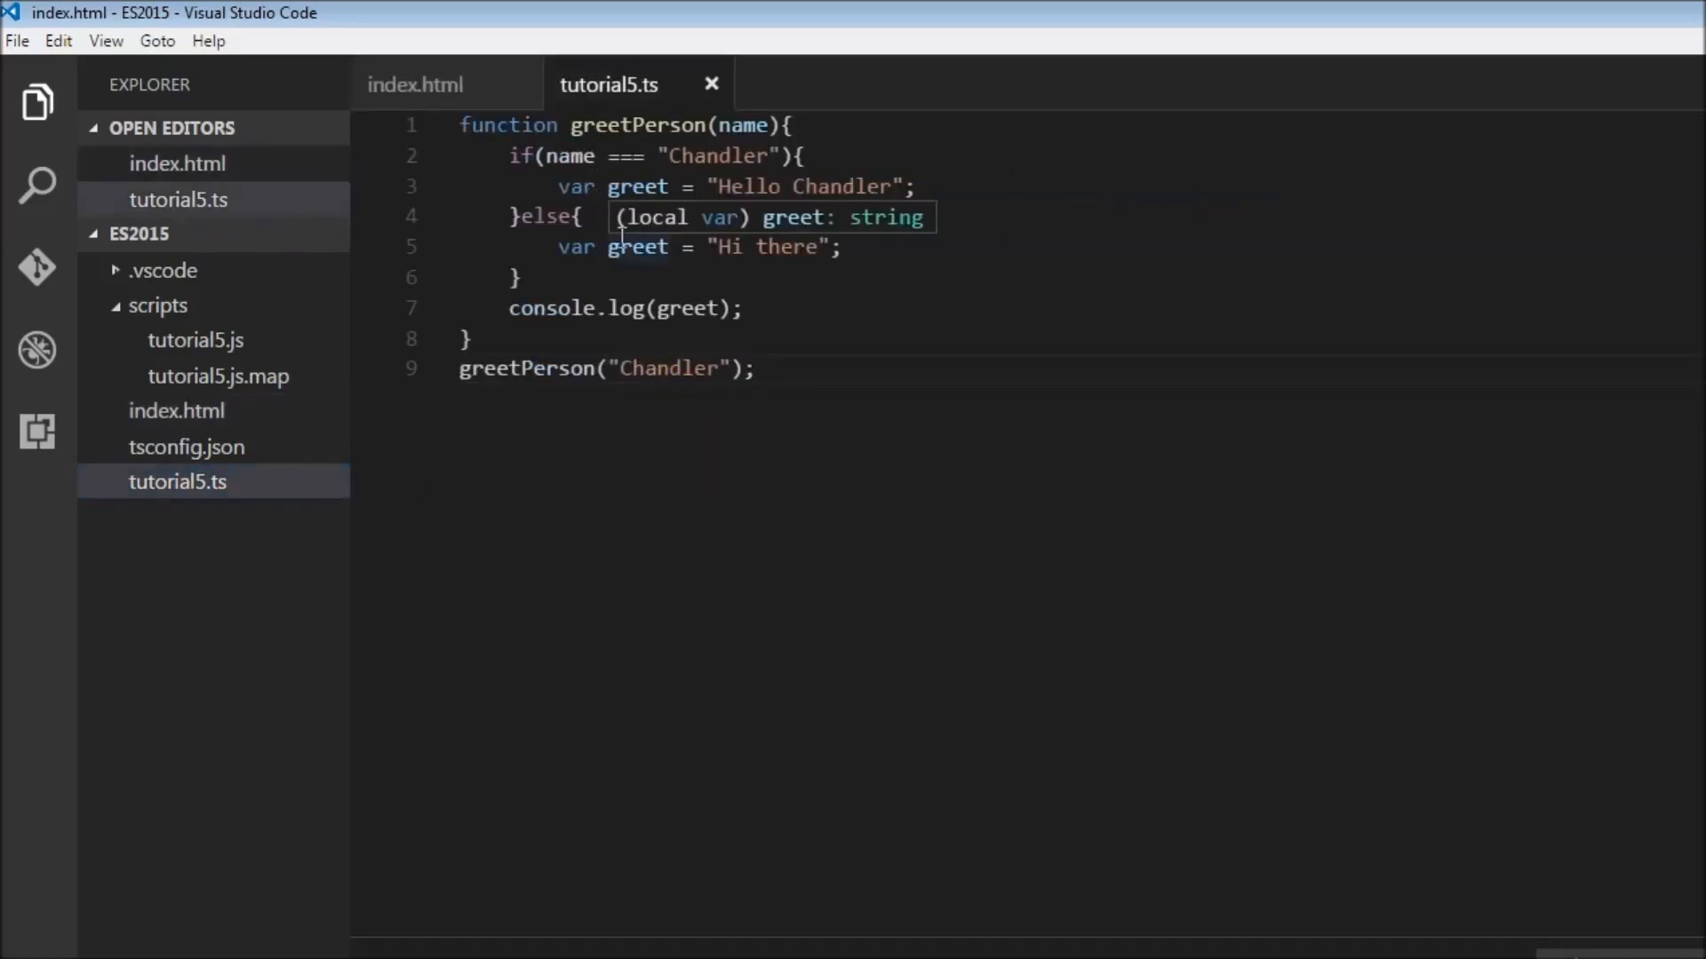
pyautogui.moveTo(679, 139)
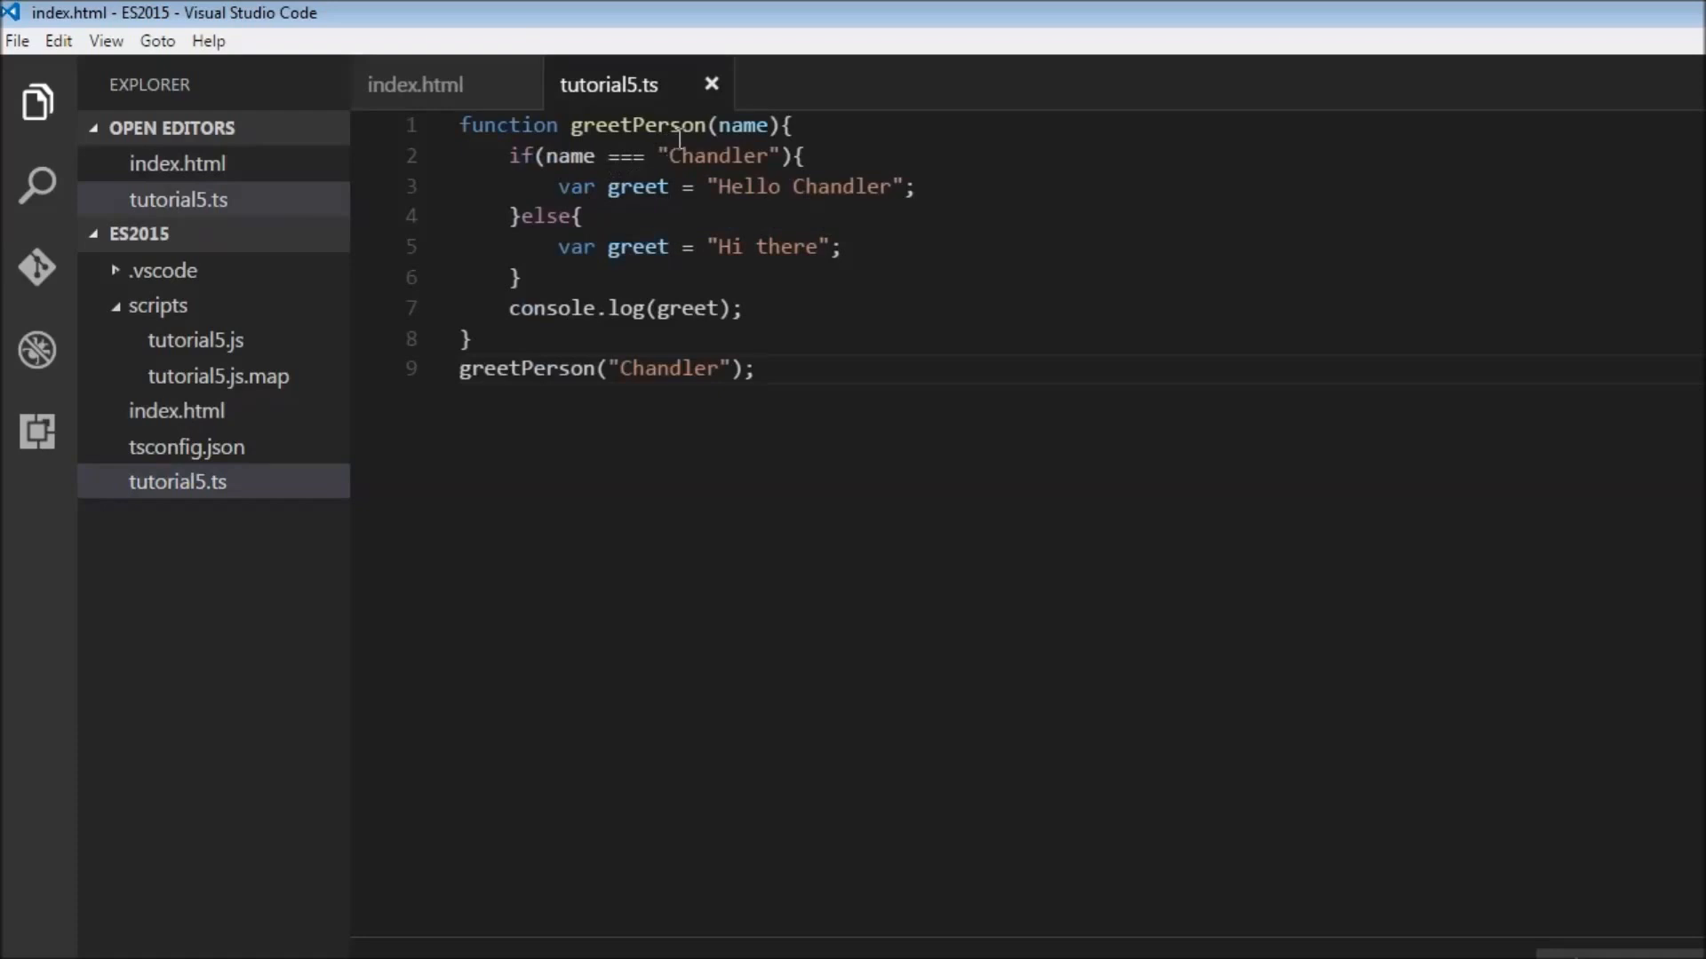
pyautogui.moveTo(748, 126)
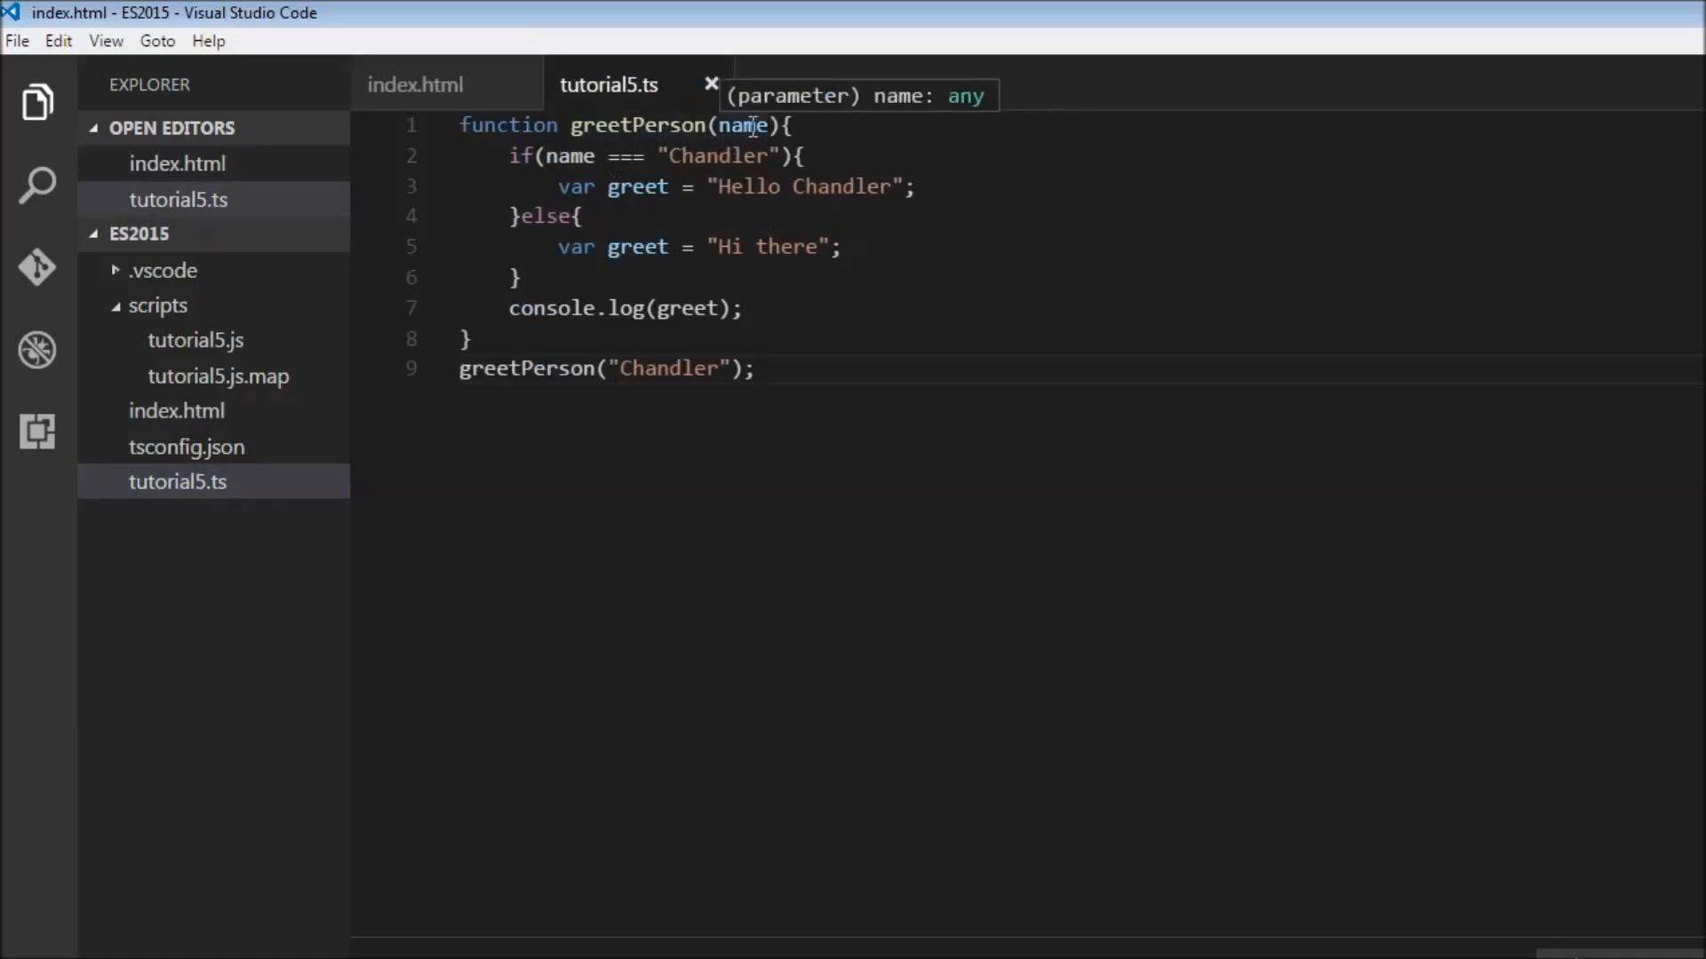
pyautogui.moveTo(698, 169)
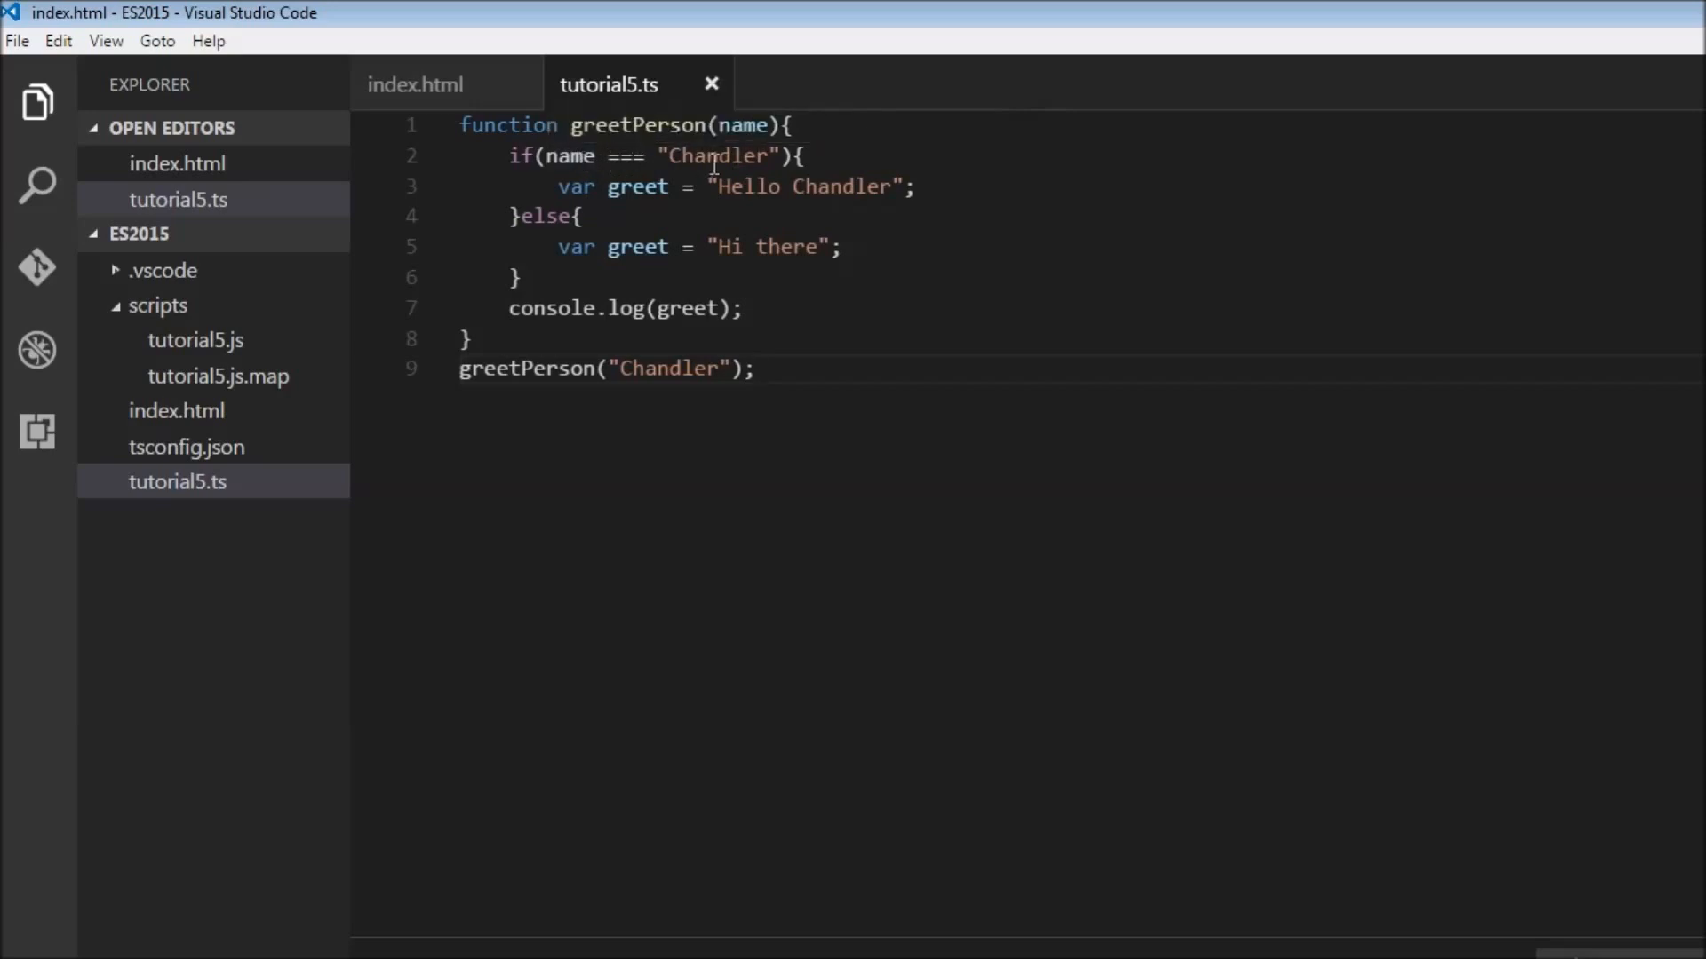
pyautogui.moveTo(636, 186)
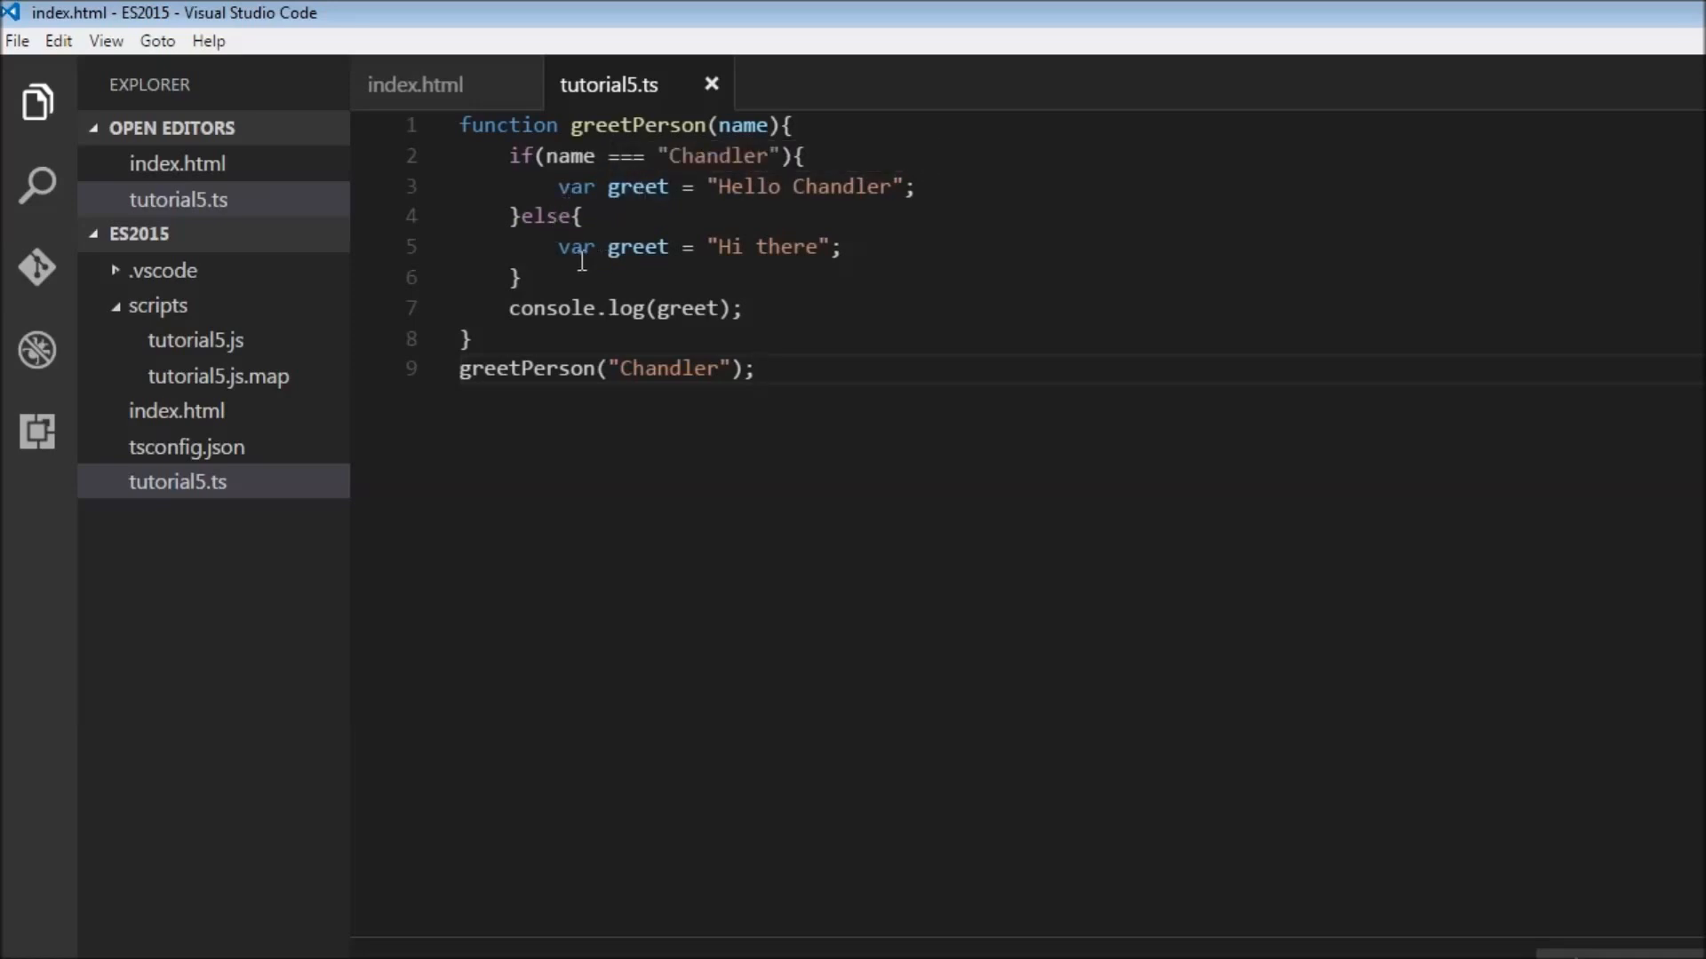
pyautogui.moveTo(789, 247)
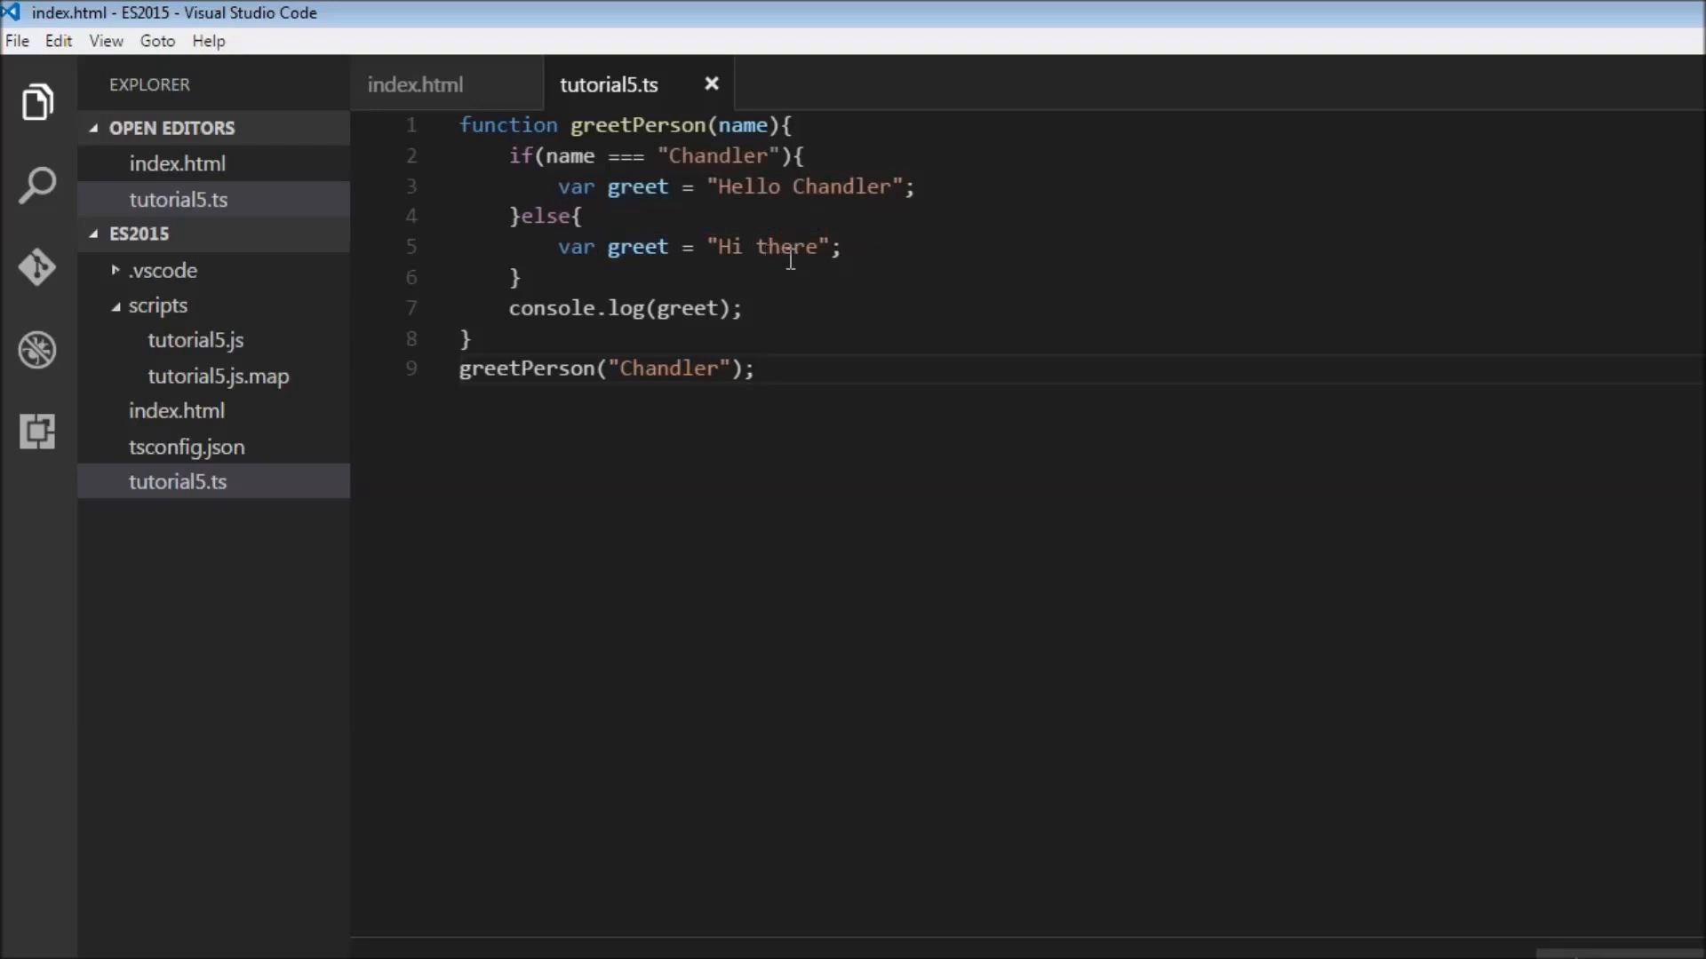
pyautogui.moveTo(548, 228)
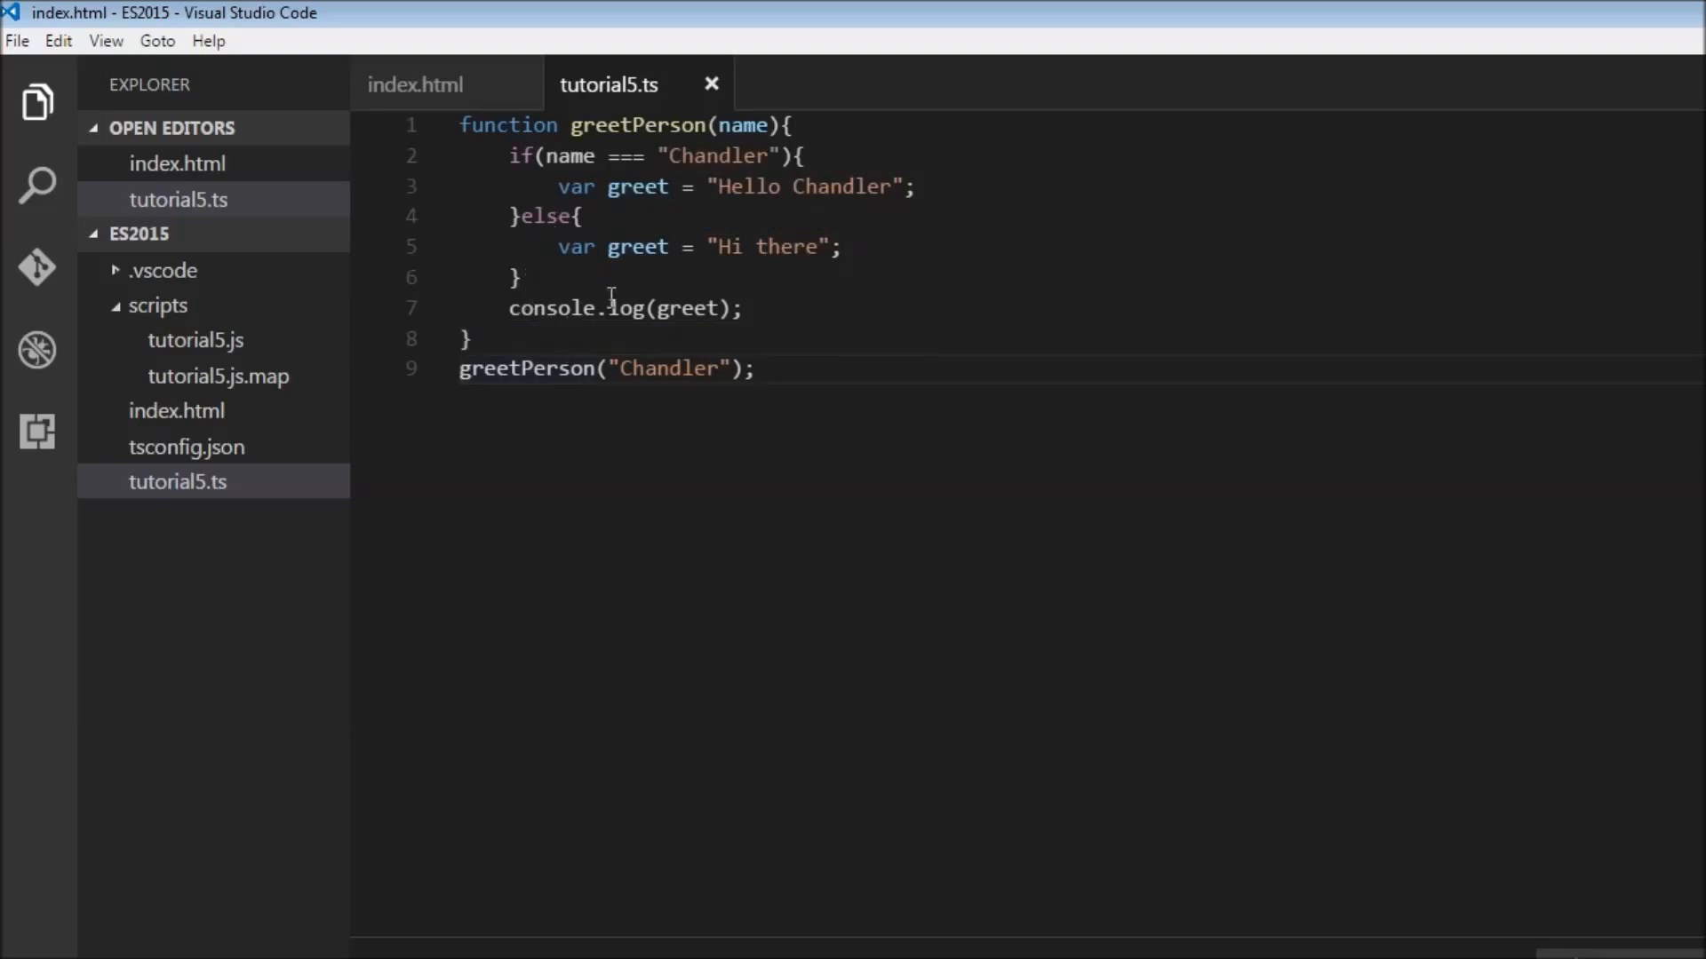
pyautogui.moveTo(691, 308)
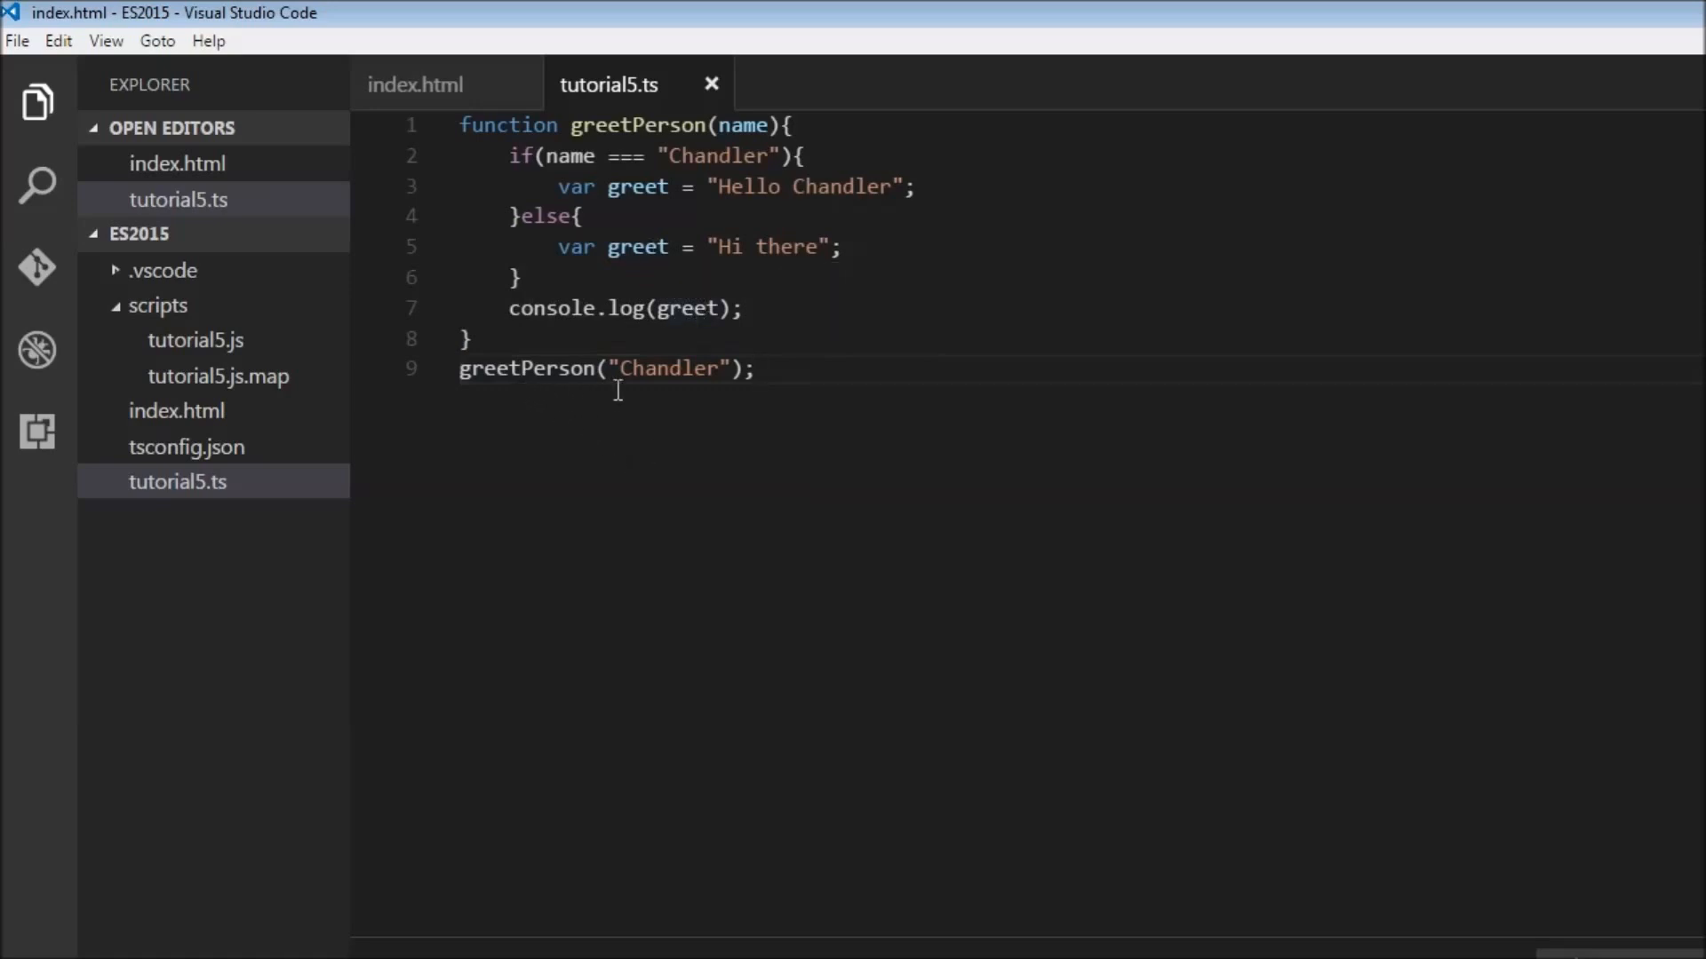
pyautogui.moveTo(682, 386)
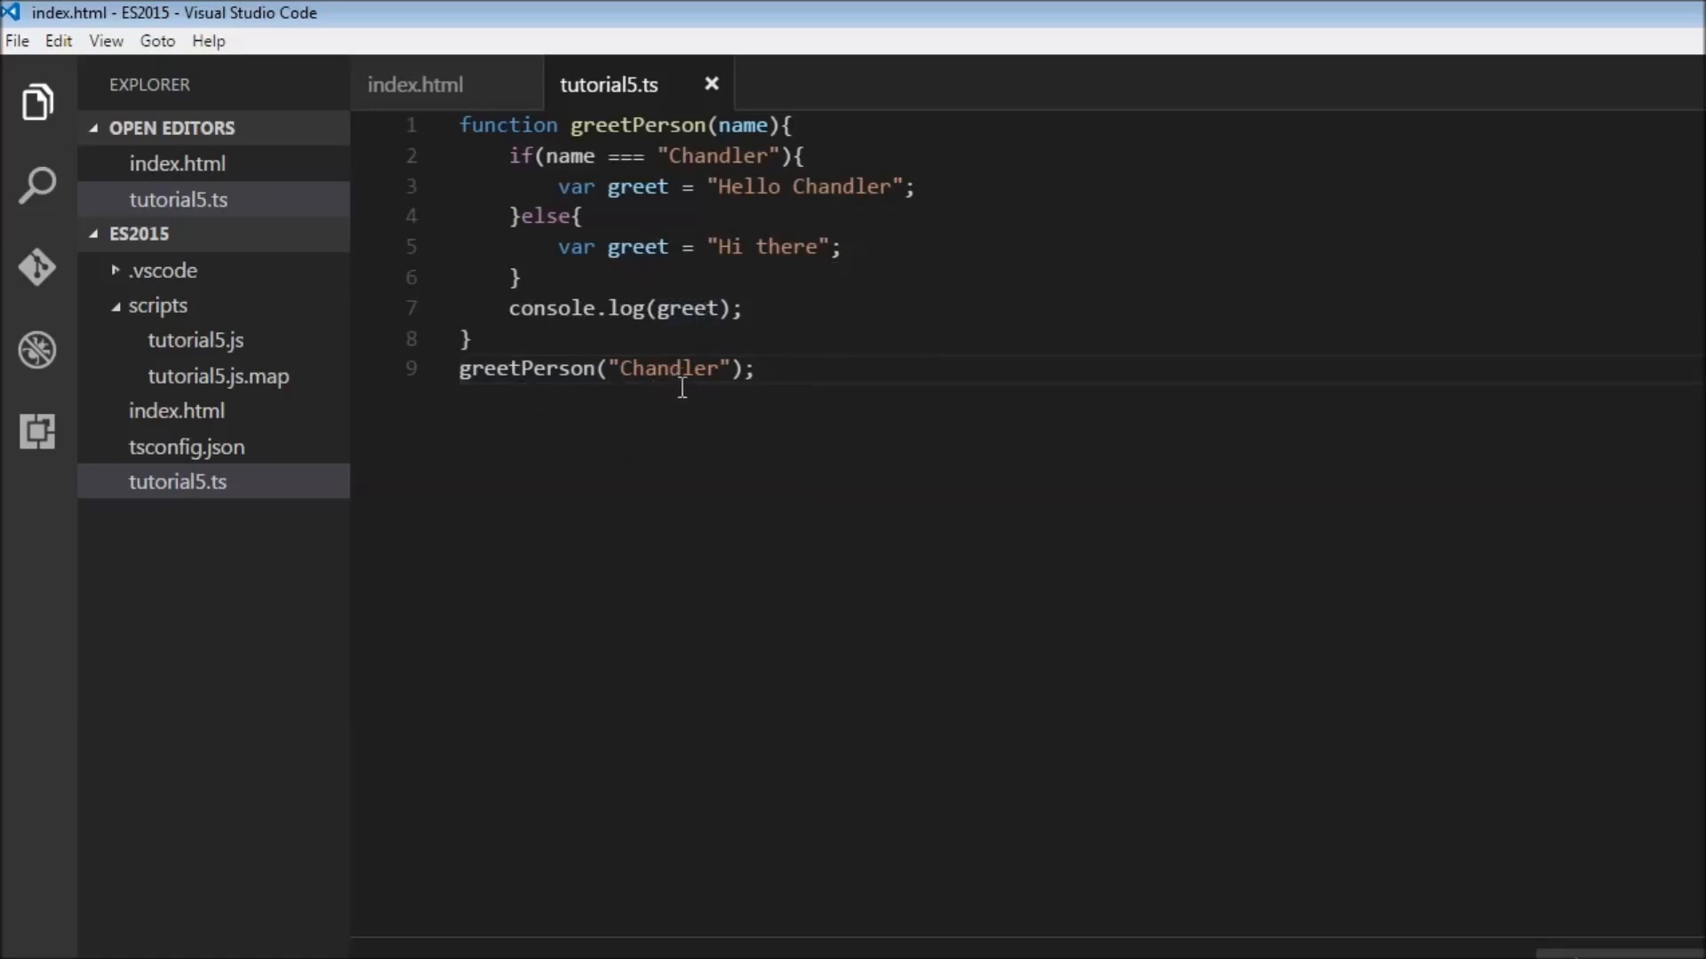
pyautogui.moveTo(729, 495)
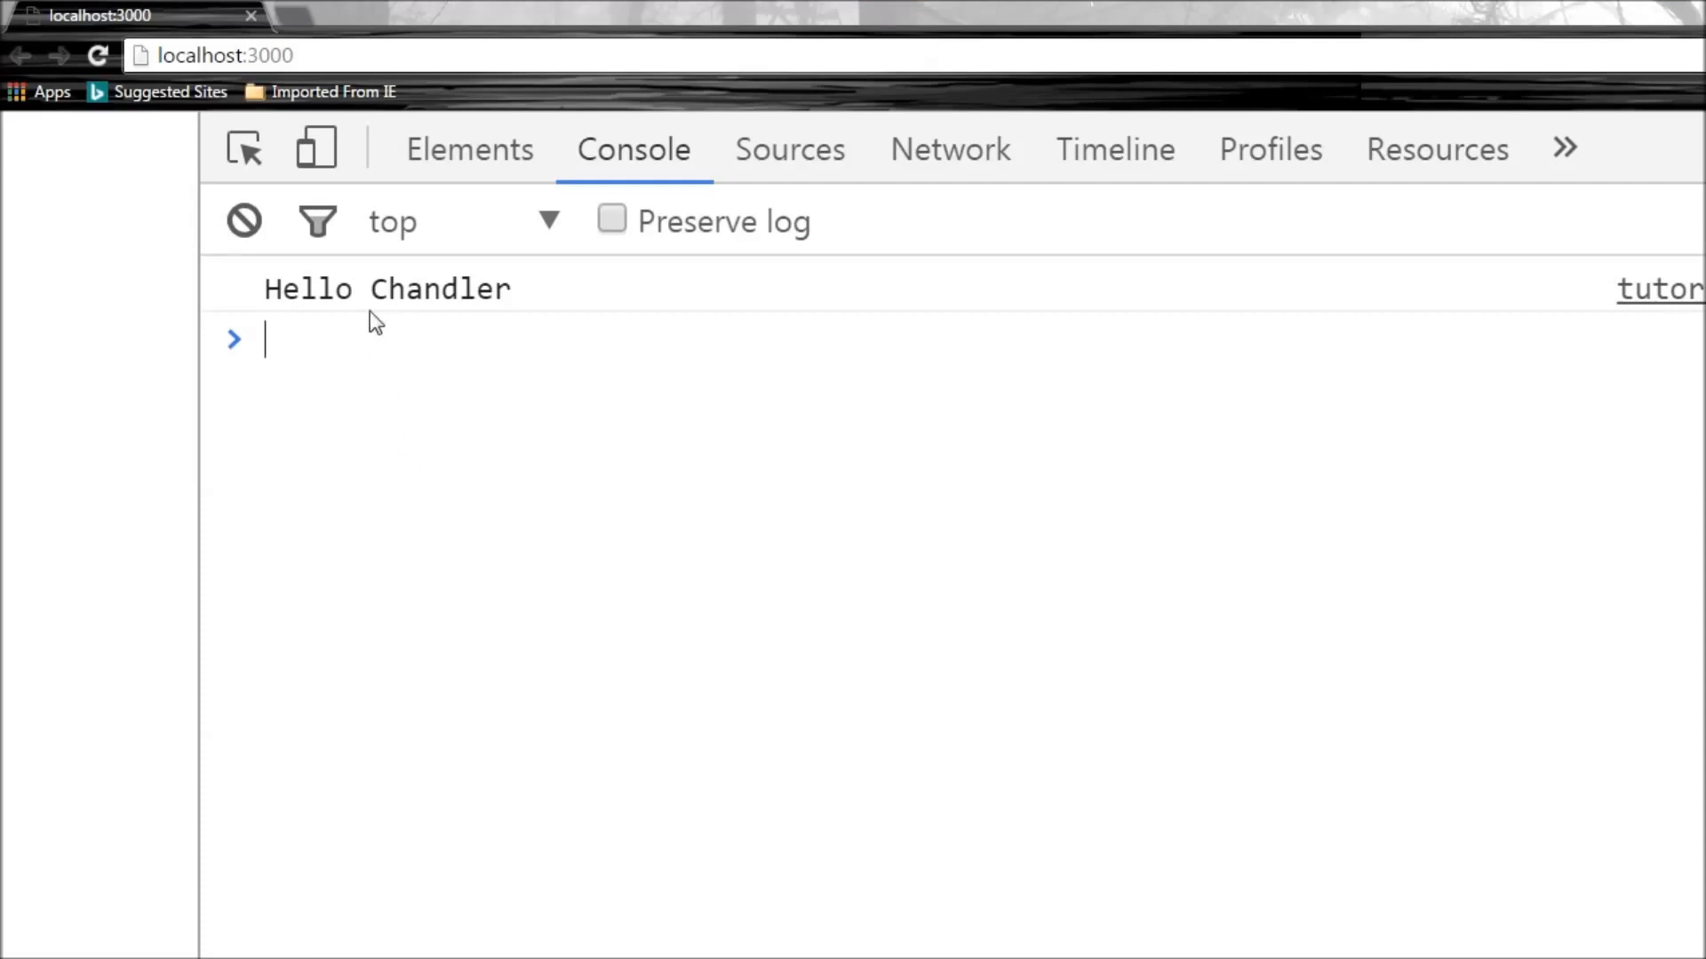
pyautogui.moveTo(518, 604)
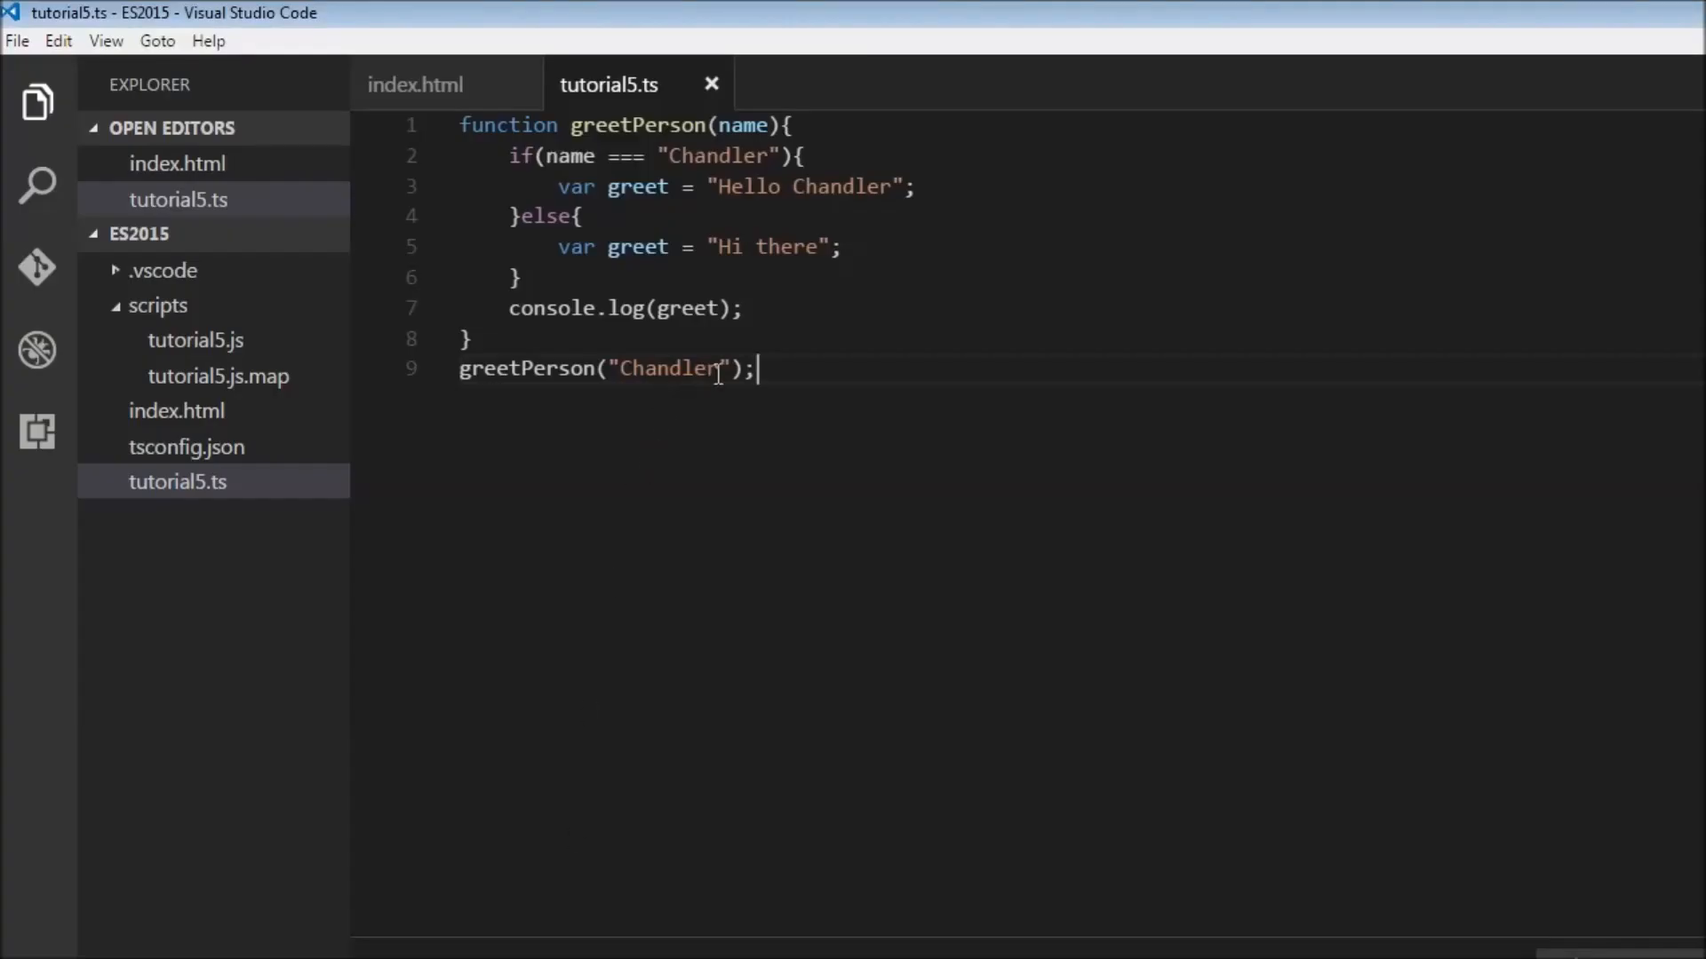
# Fix the line 3 typo so greet is assigned "Hello Chandler"
pyautogui.press('Backspace')
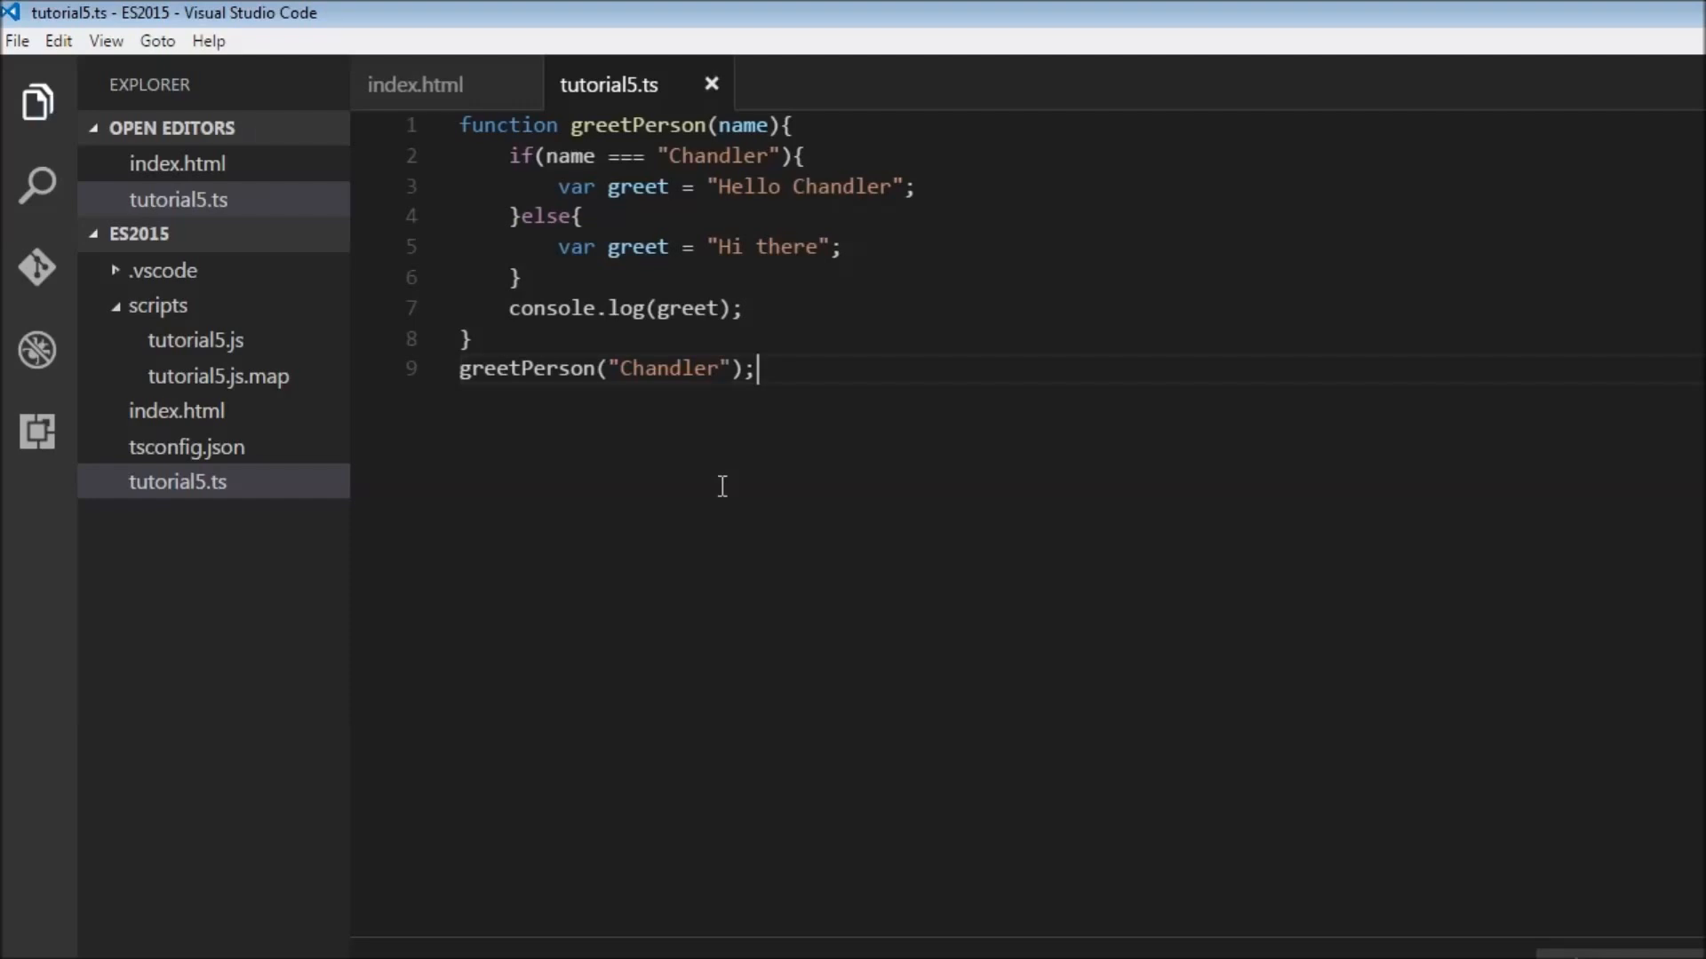
pyautogui.moveTo(741, 524)
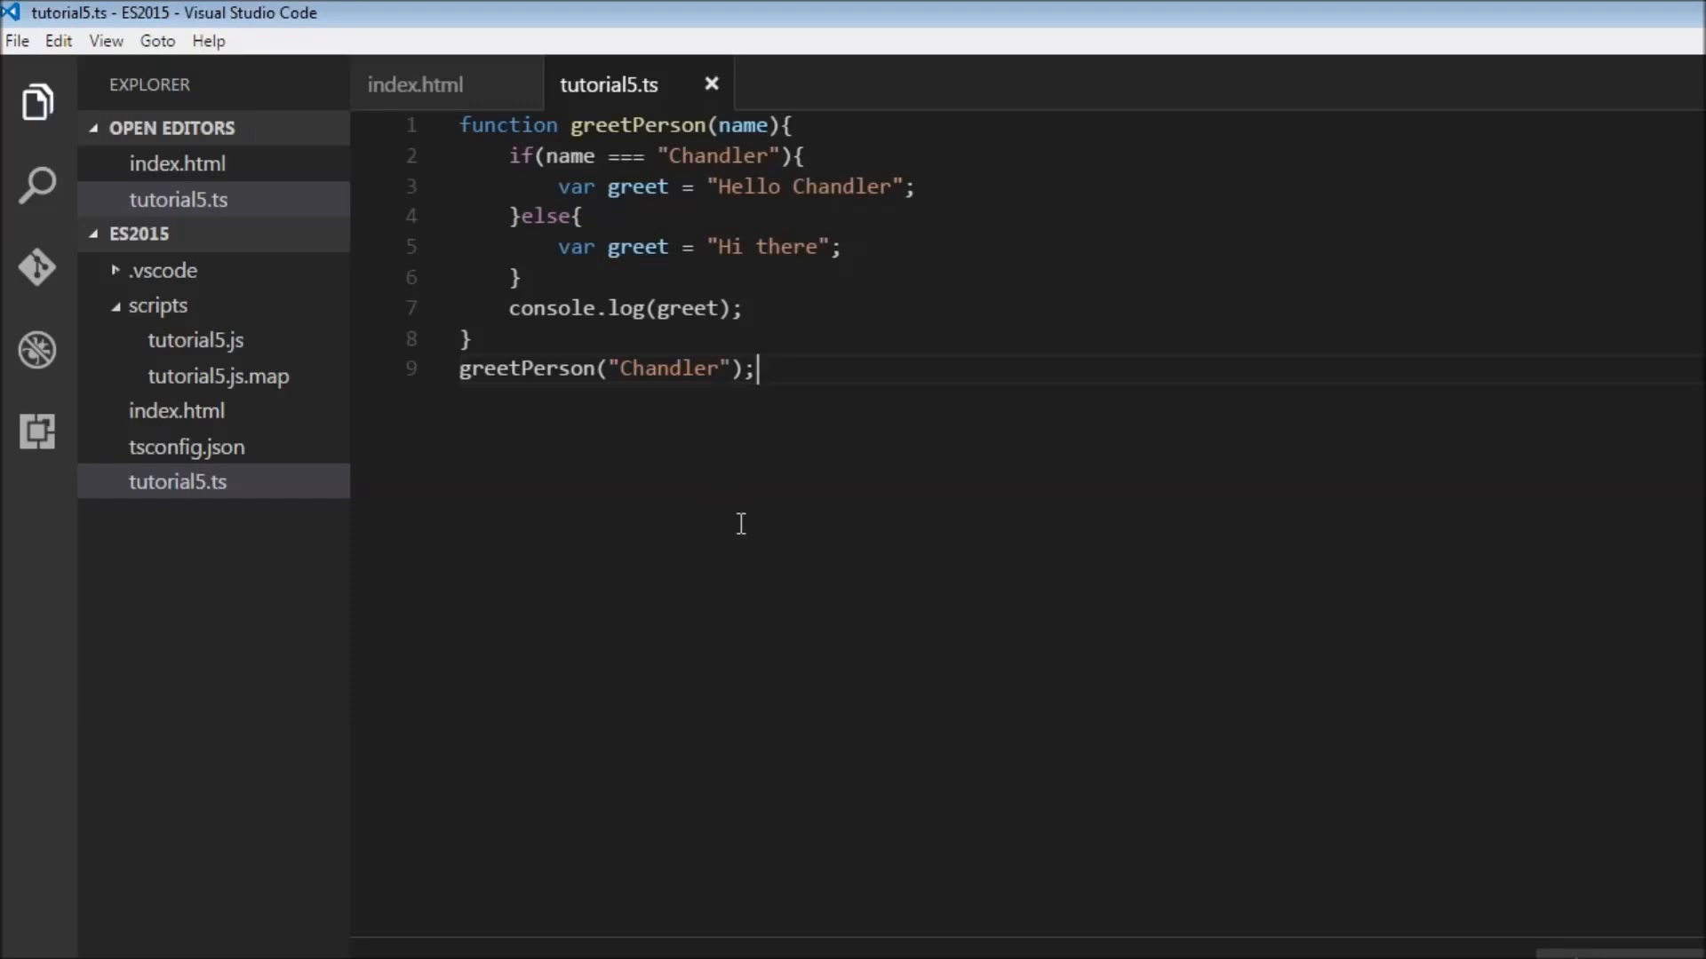
pyautogui.moveTo(781, 238)
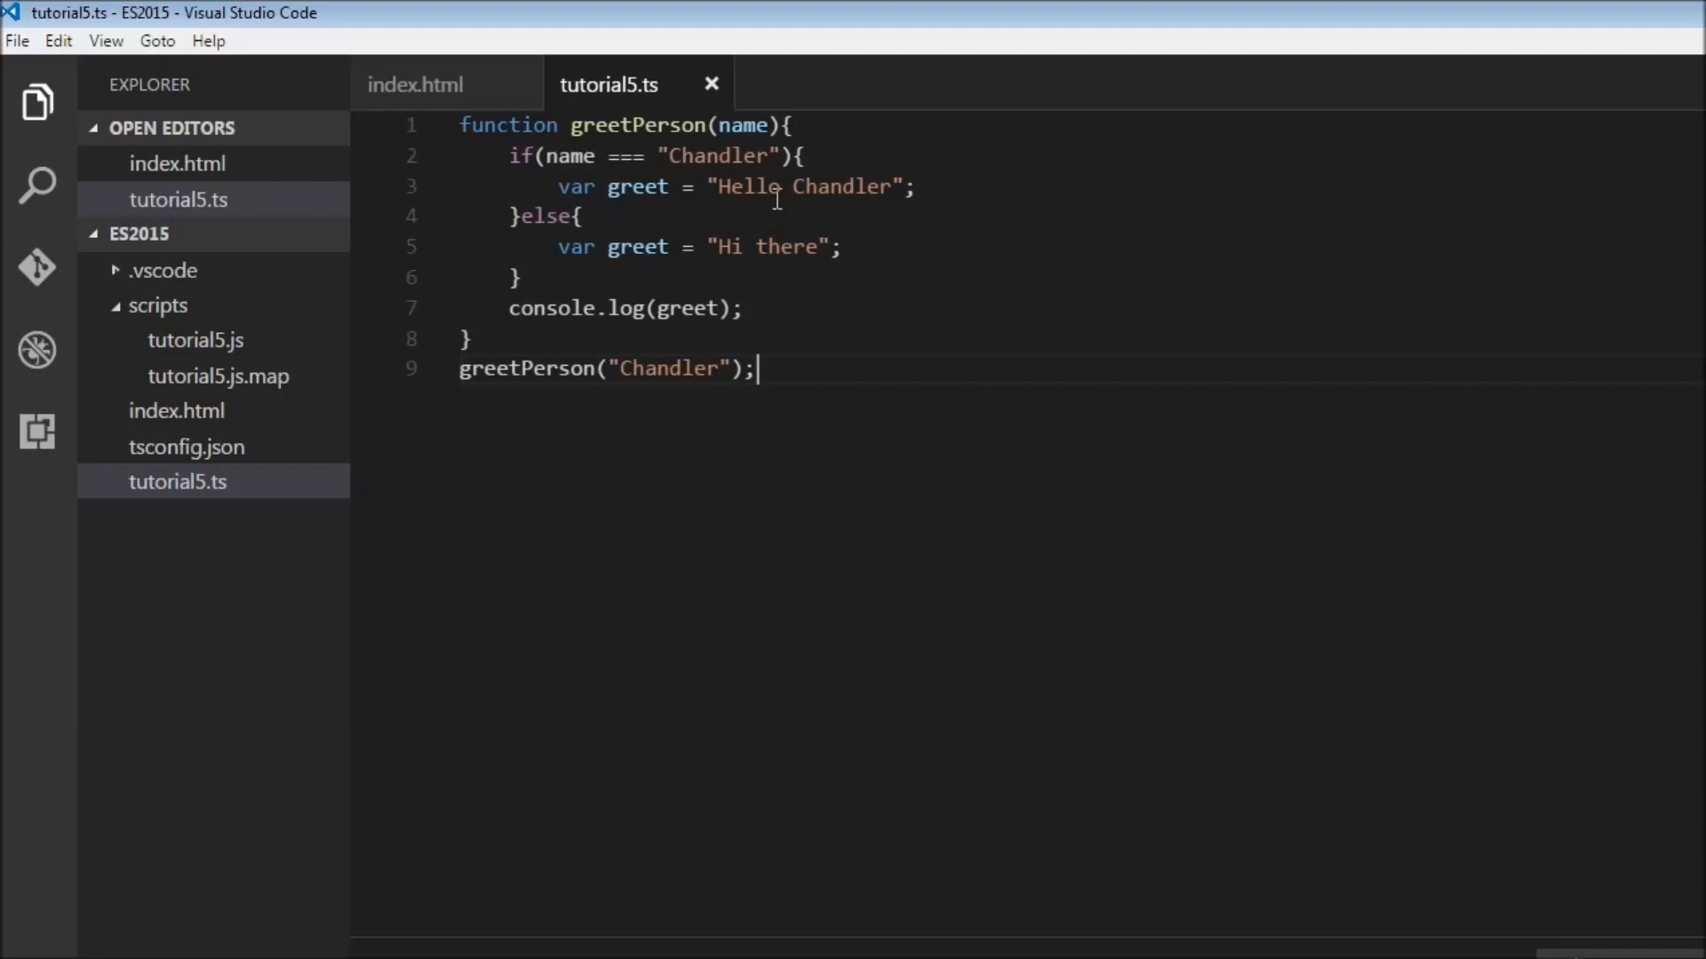
pyautogui.write('o')
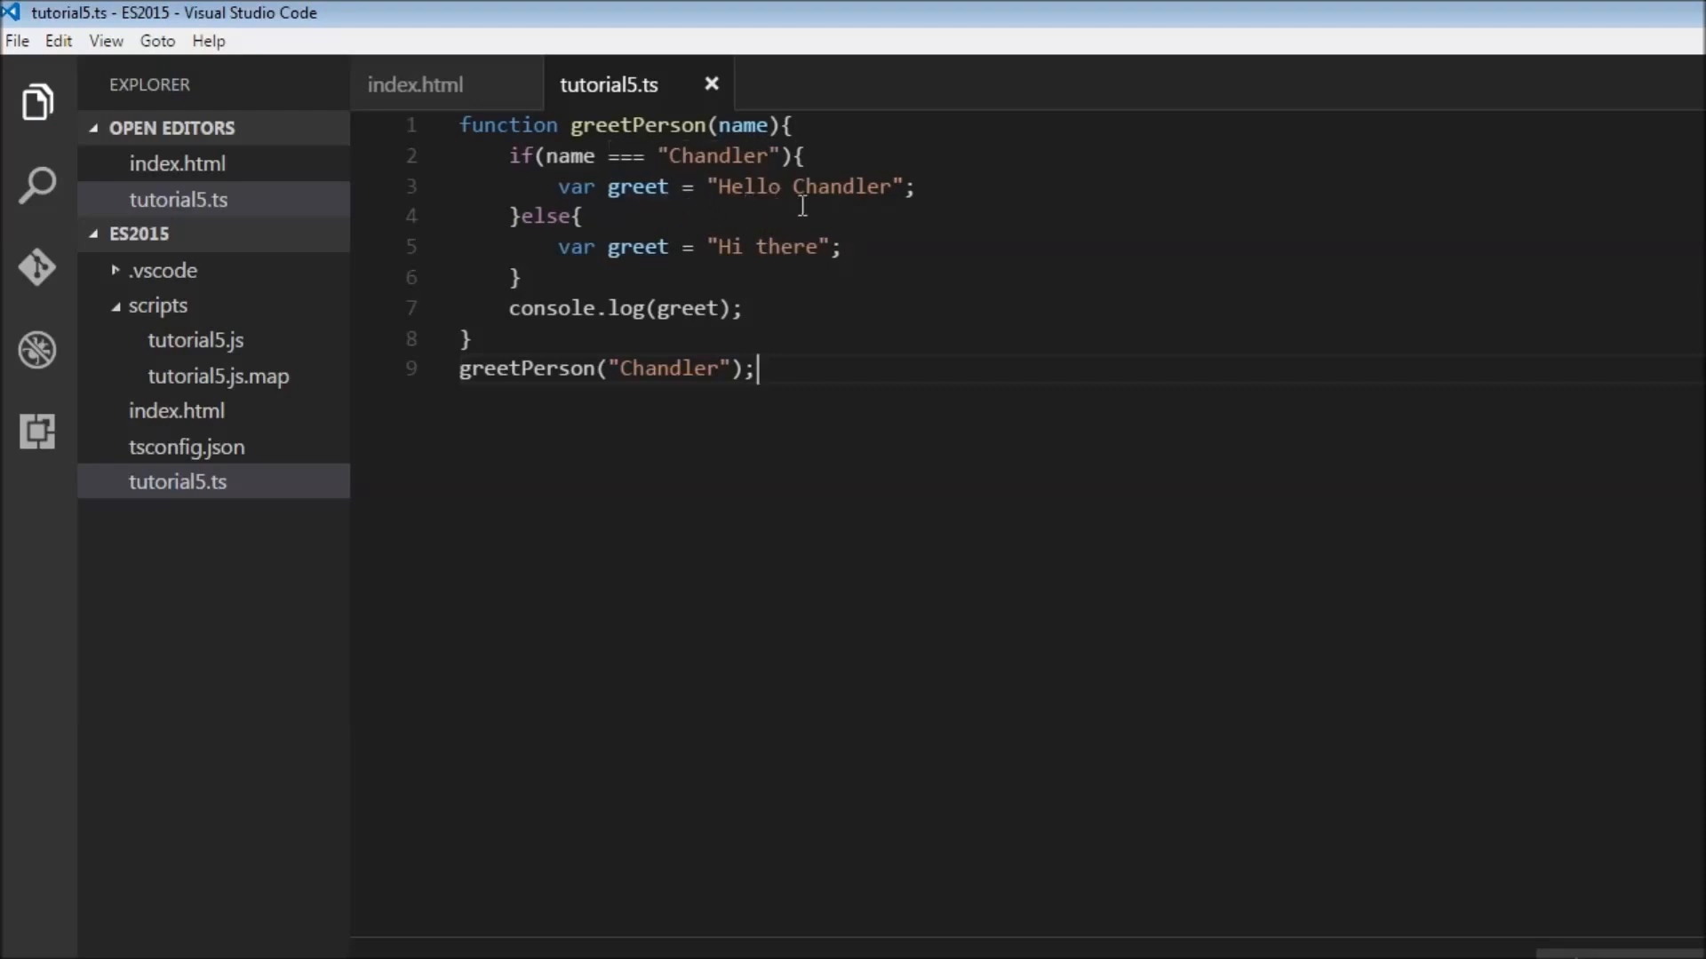
pyautogui.moveTo(810, 268)
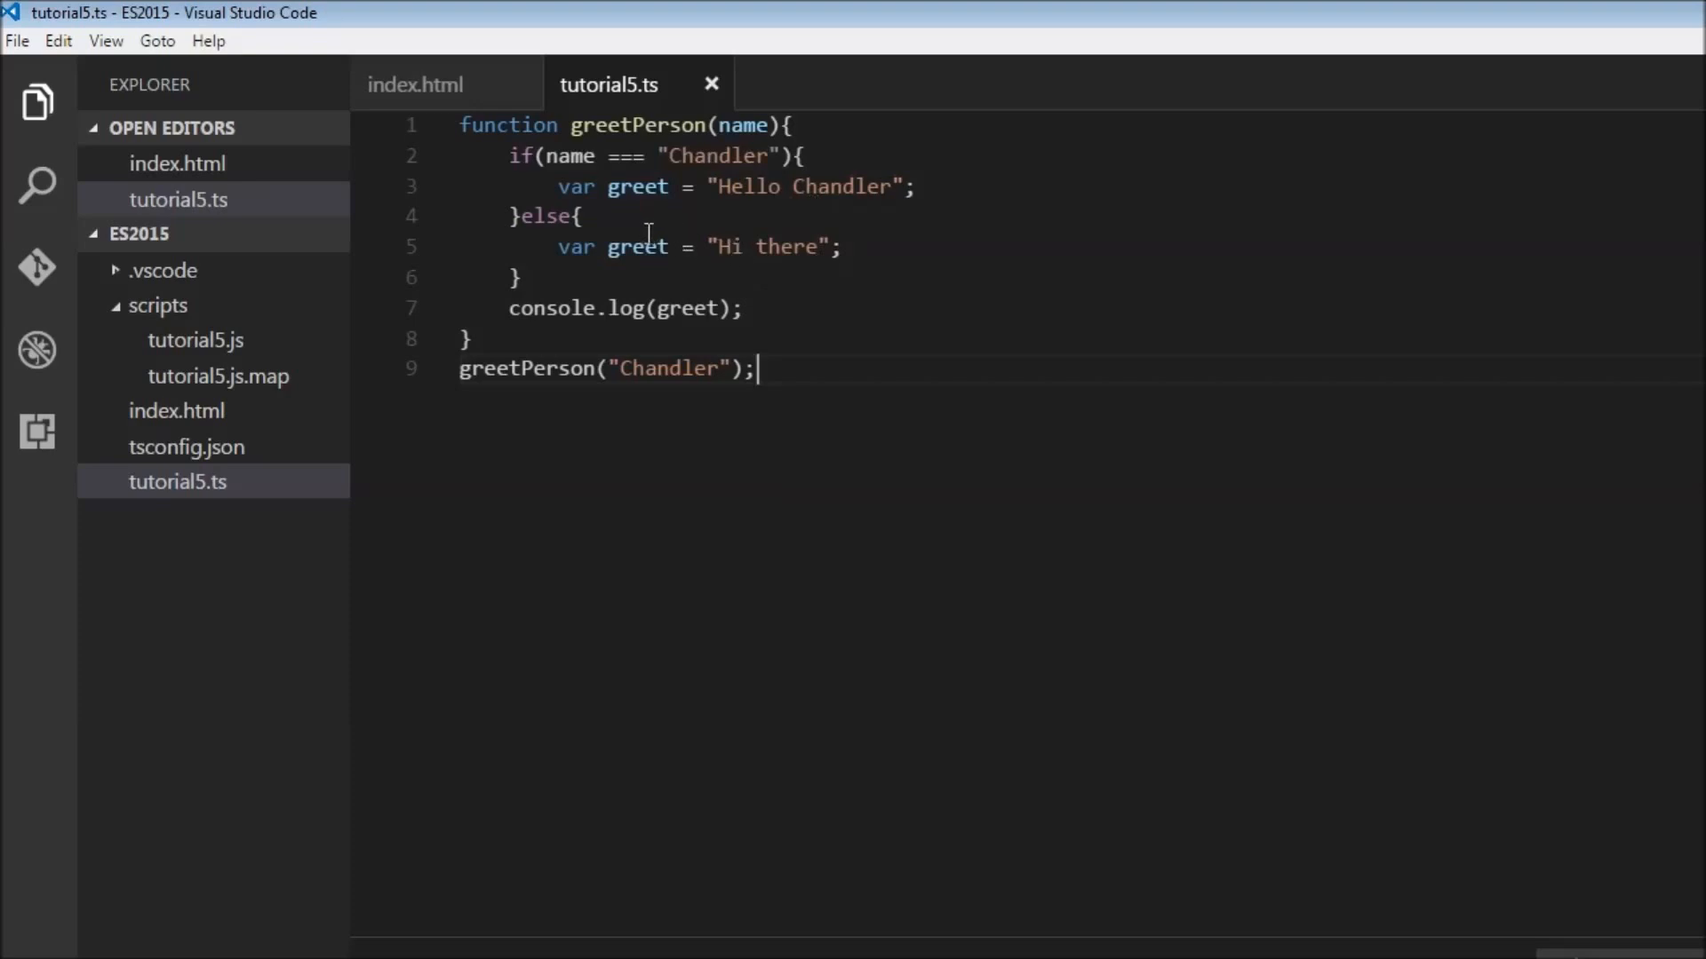
pyautogui.moveTo(649, 248)
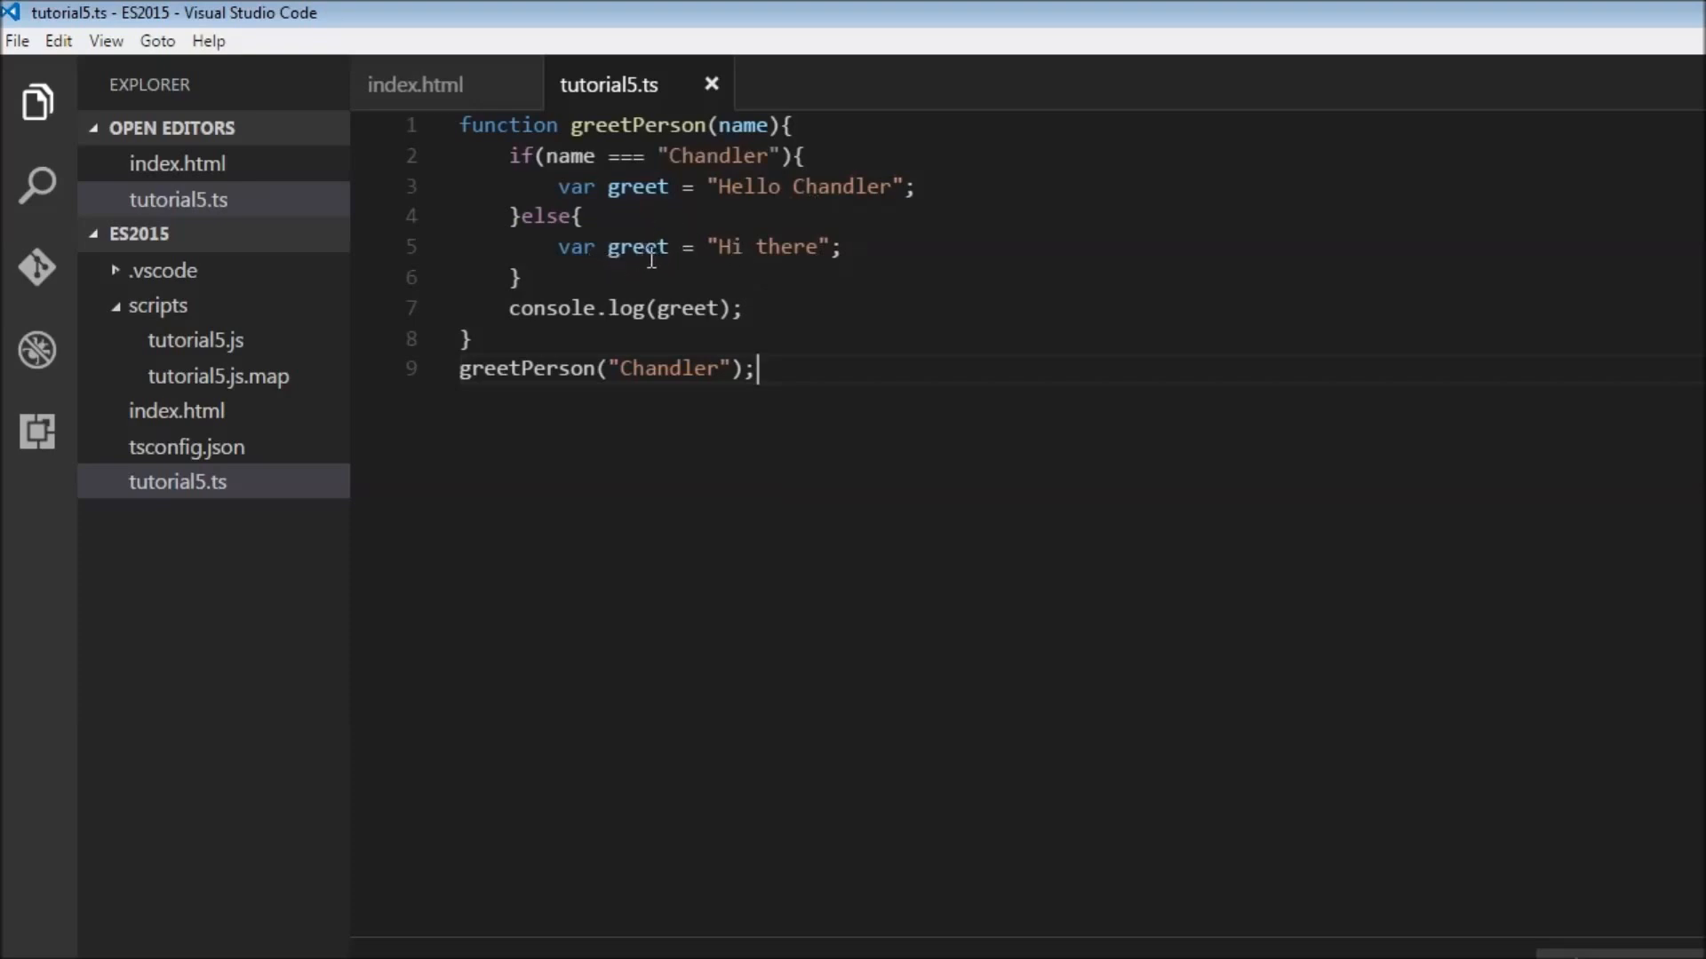
pyautogui.moveTo(714, 276)
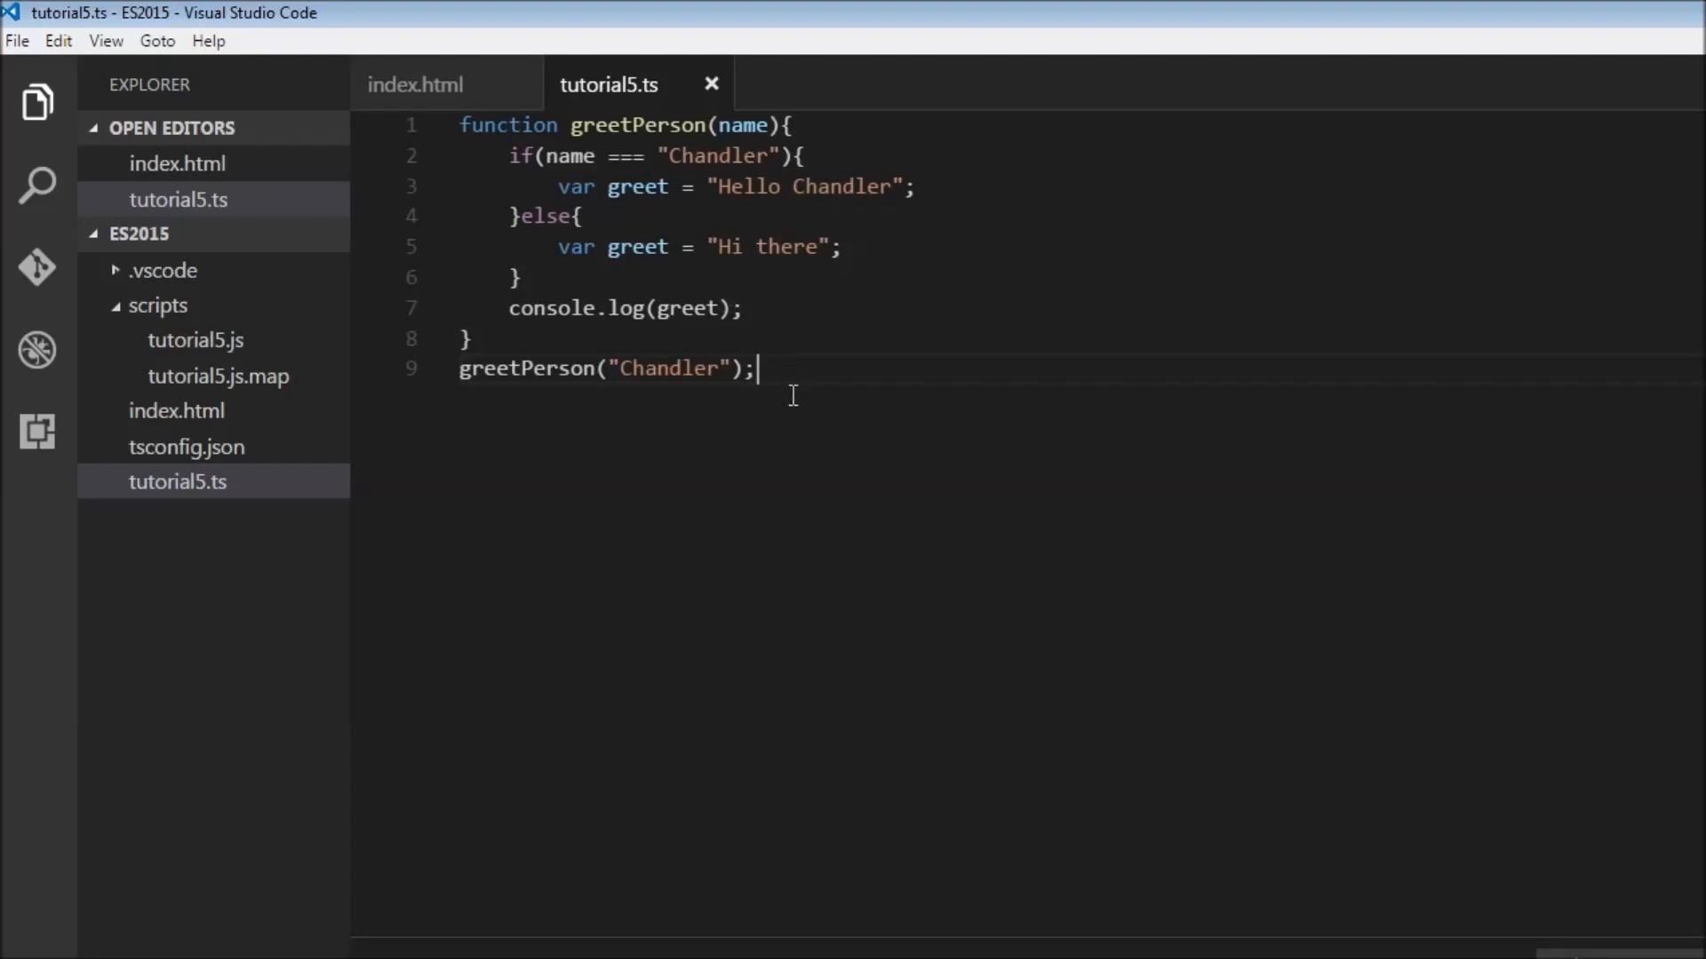
pyautogui.moveTo(792, 399)
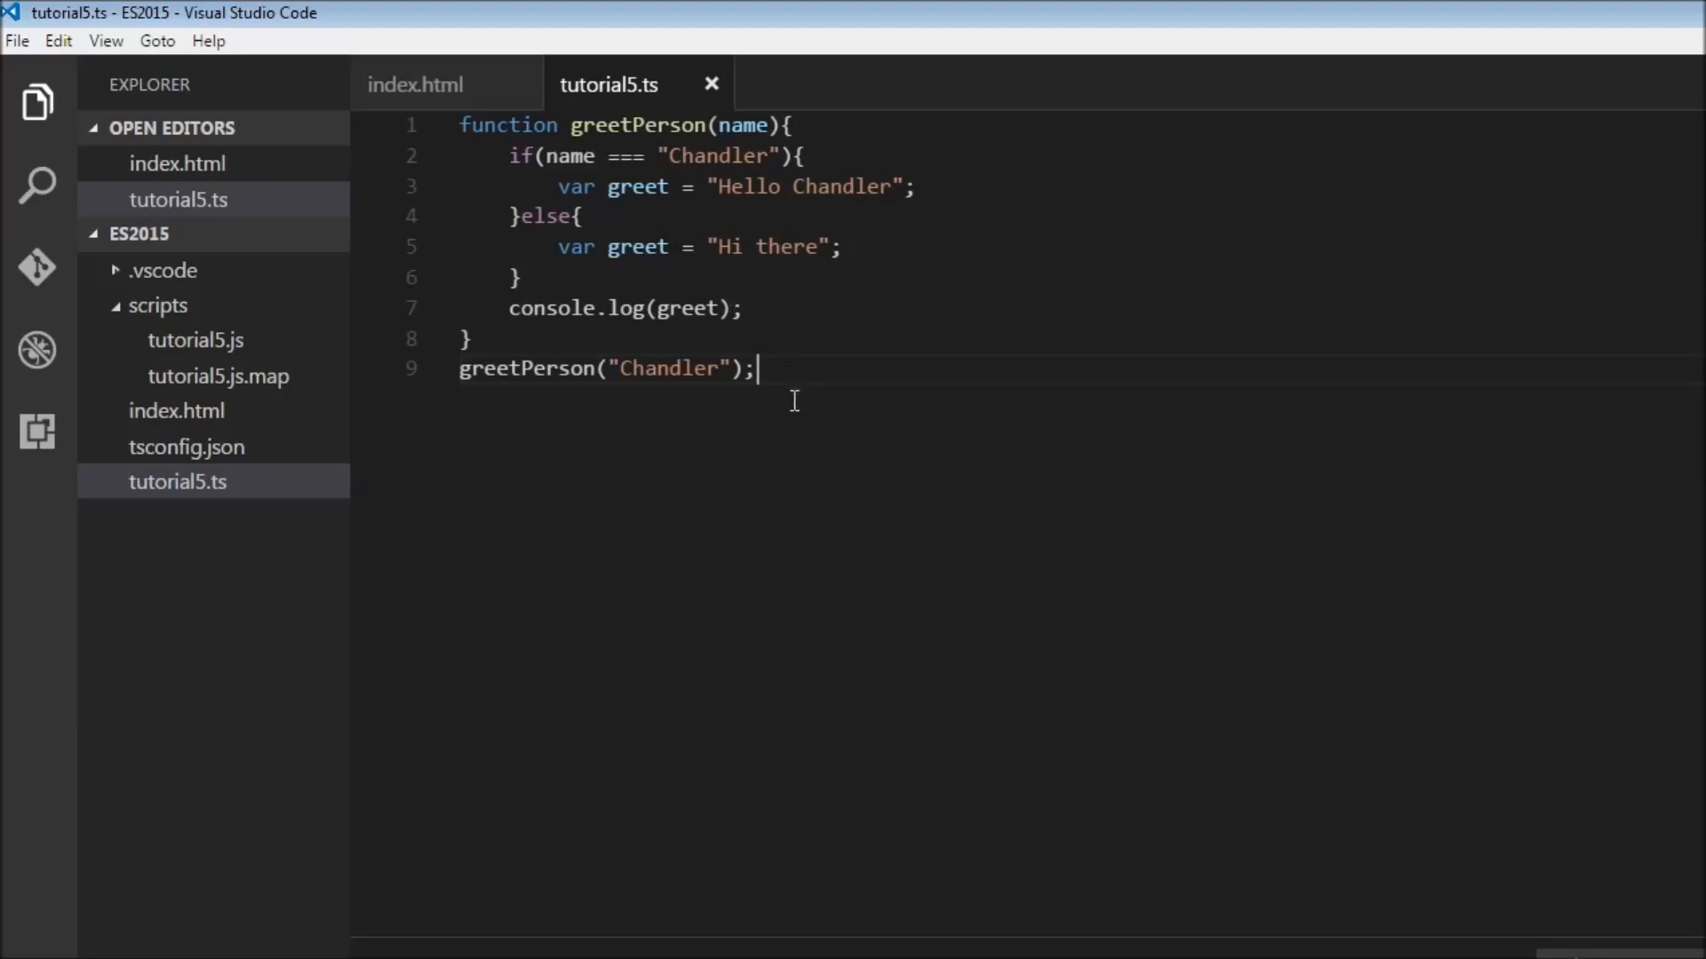
pyautogui.moveTo(862, 508)
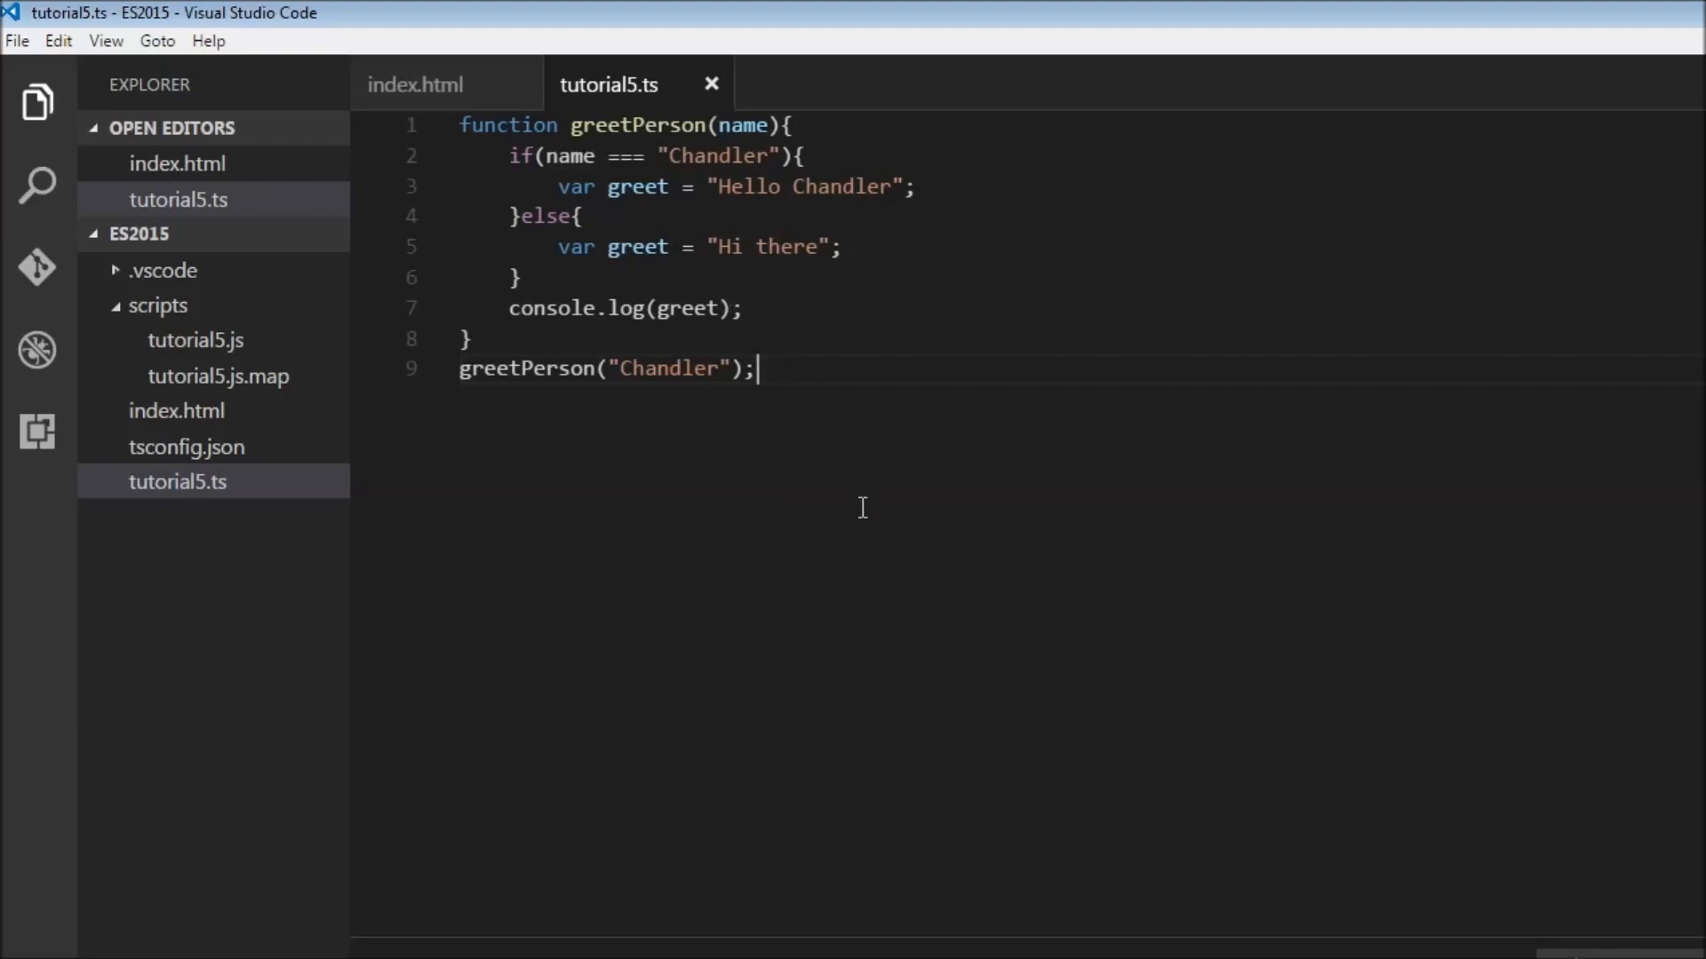
pyautogui.moveTo(908, 525)
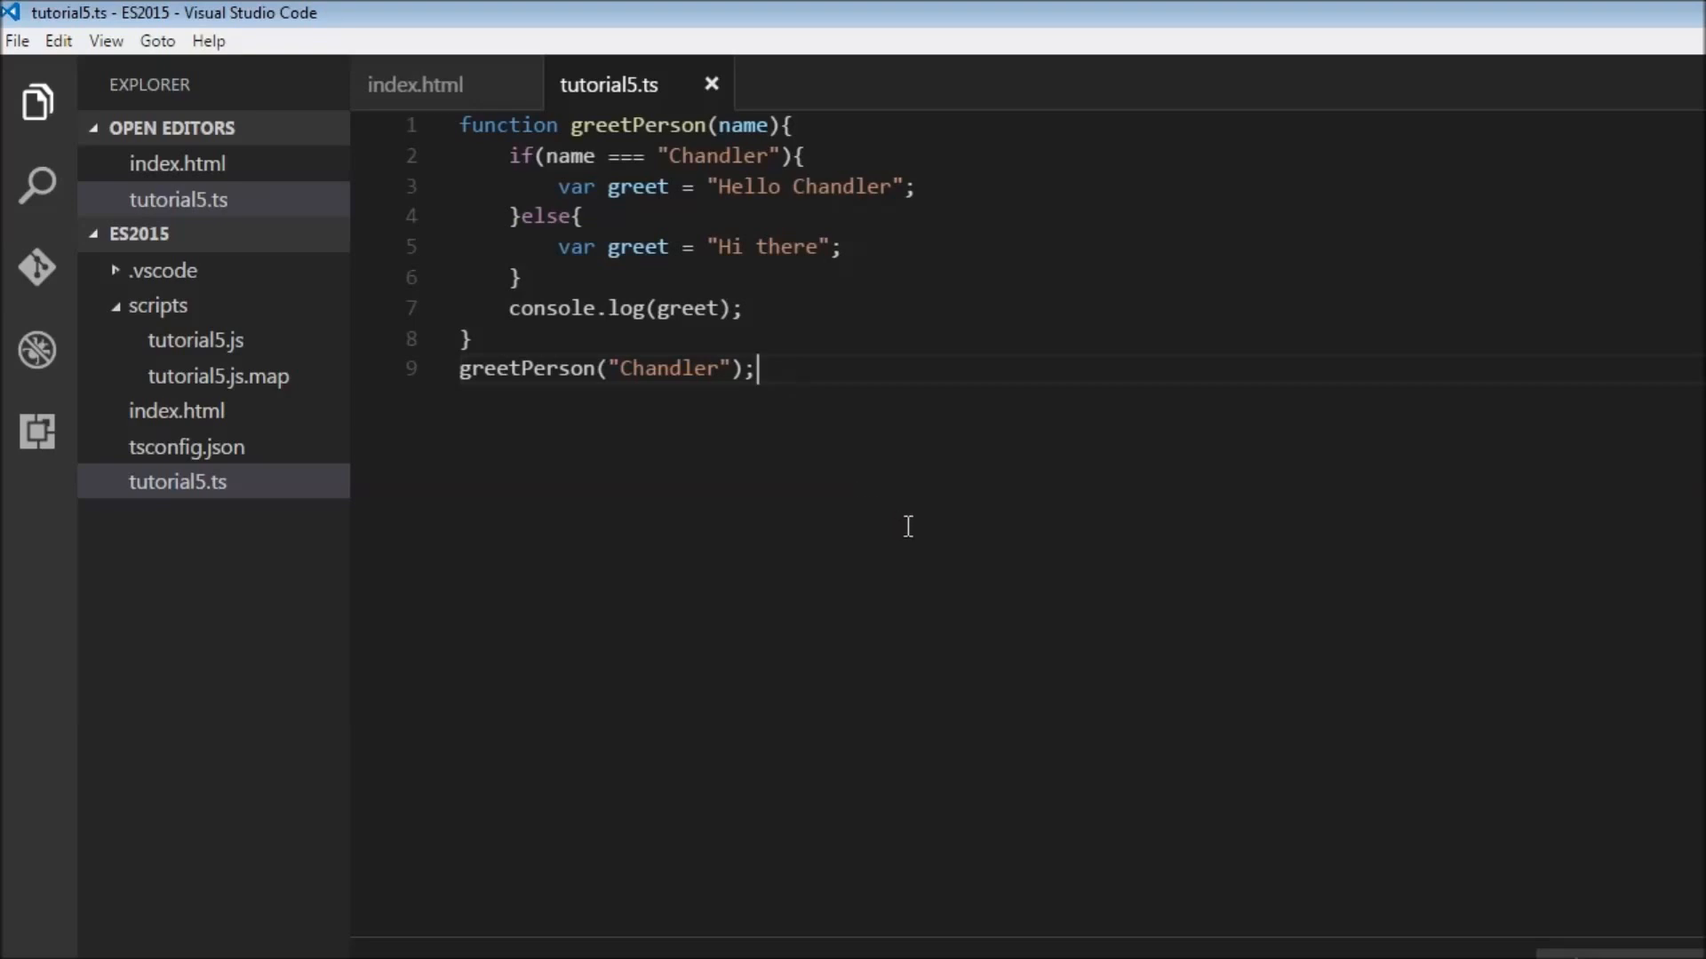
pyautogui.moveTo(852, 475)
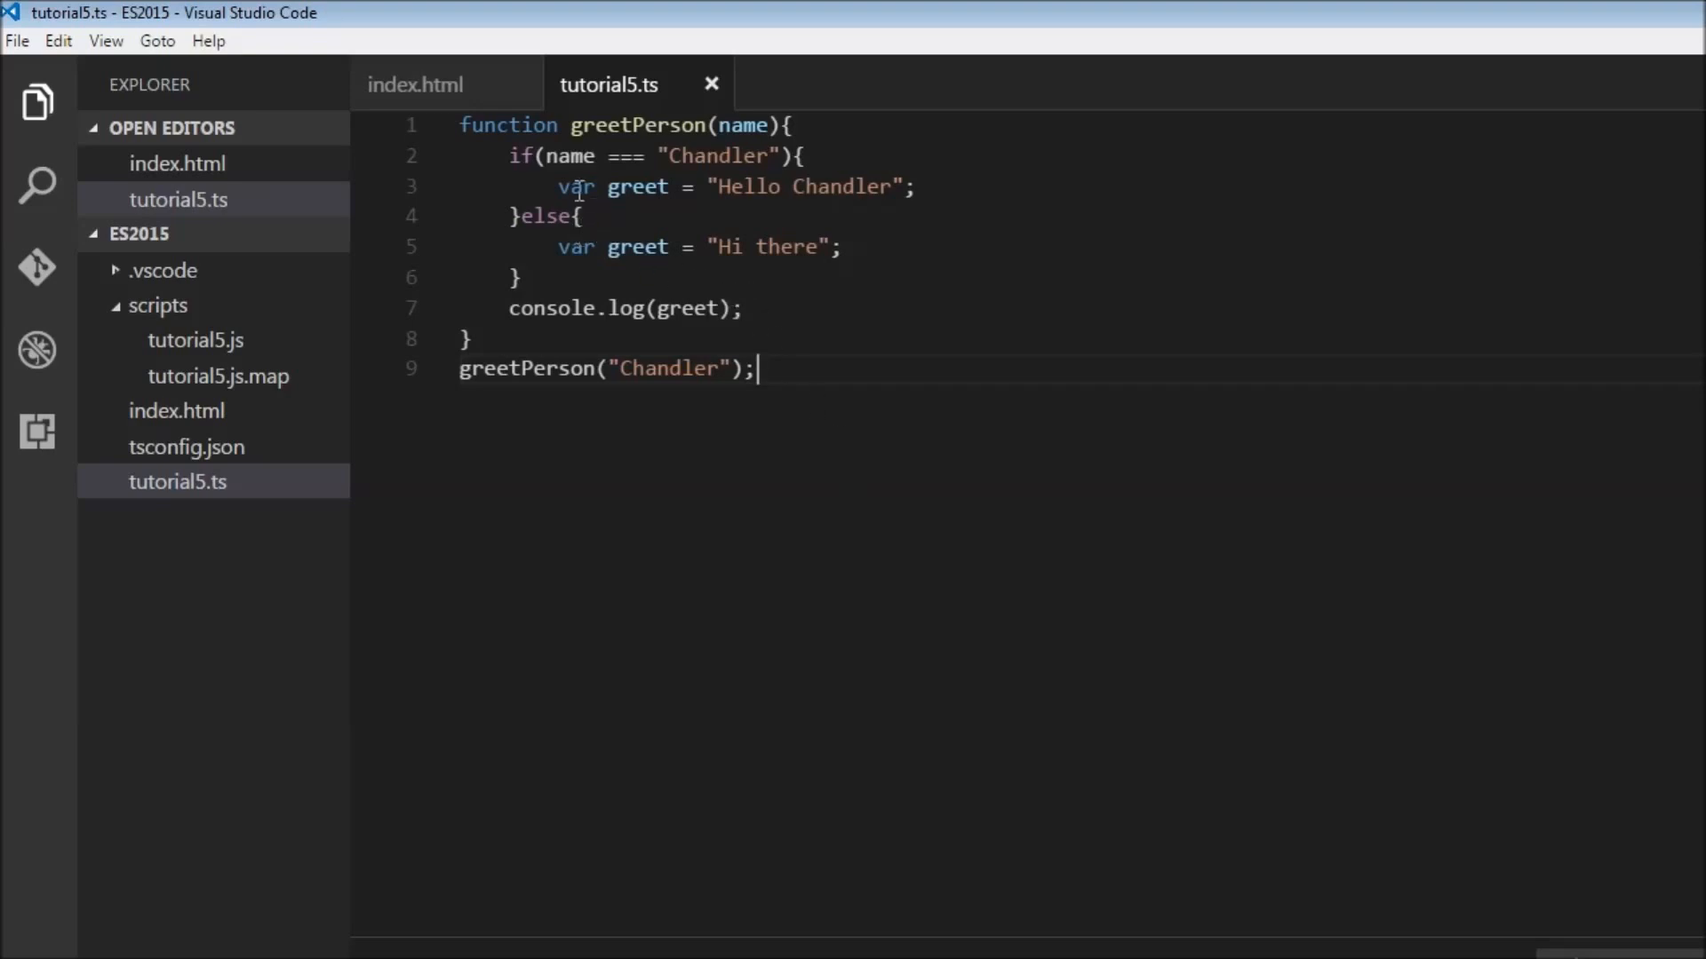
pyautogui.moveTo(824, 135)
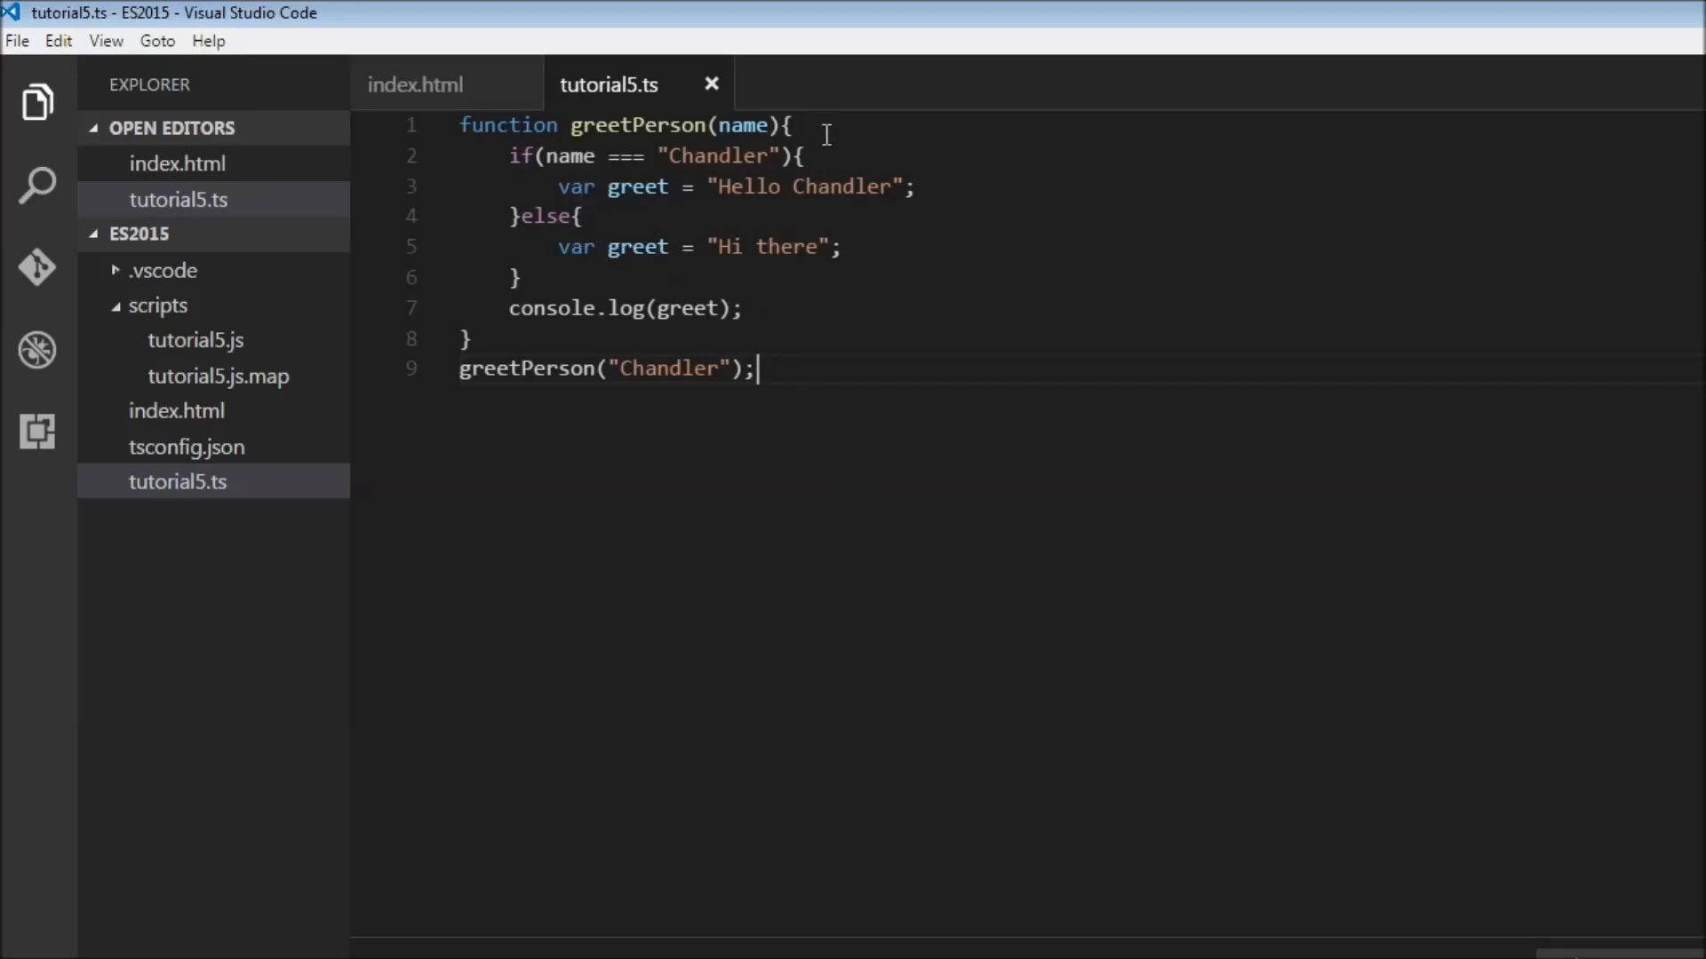
# Add 'var greet;' after console.log(greet) and save tutorial5.ts
pyautogui.write('var')
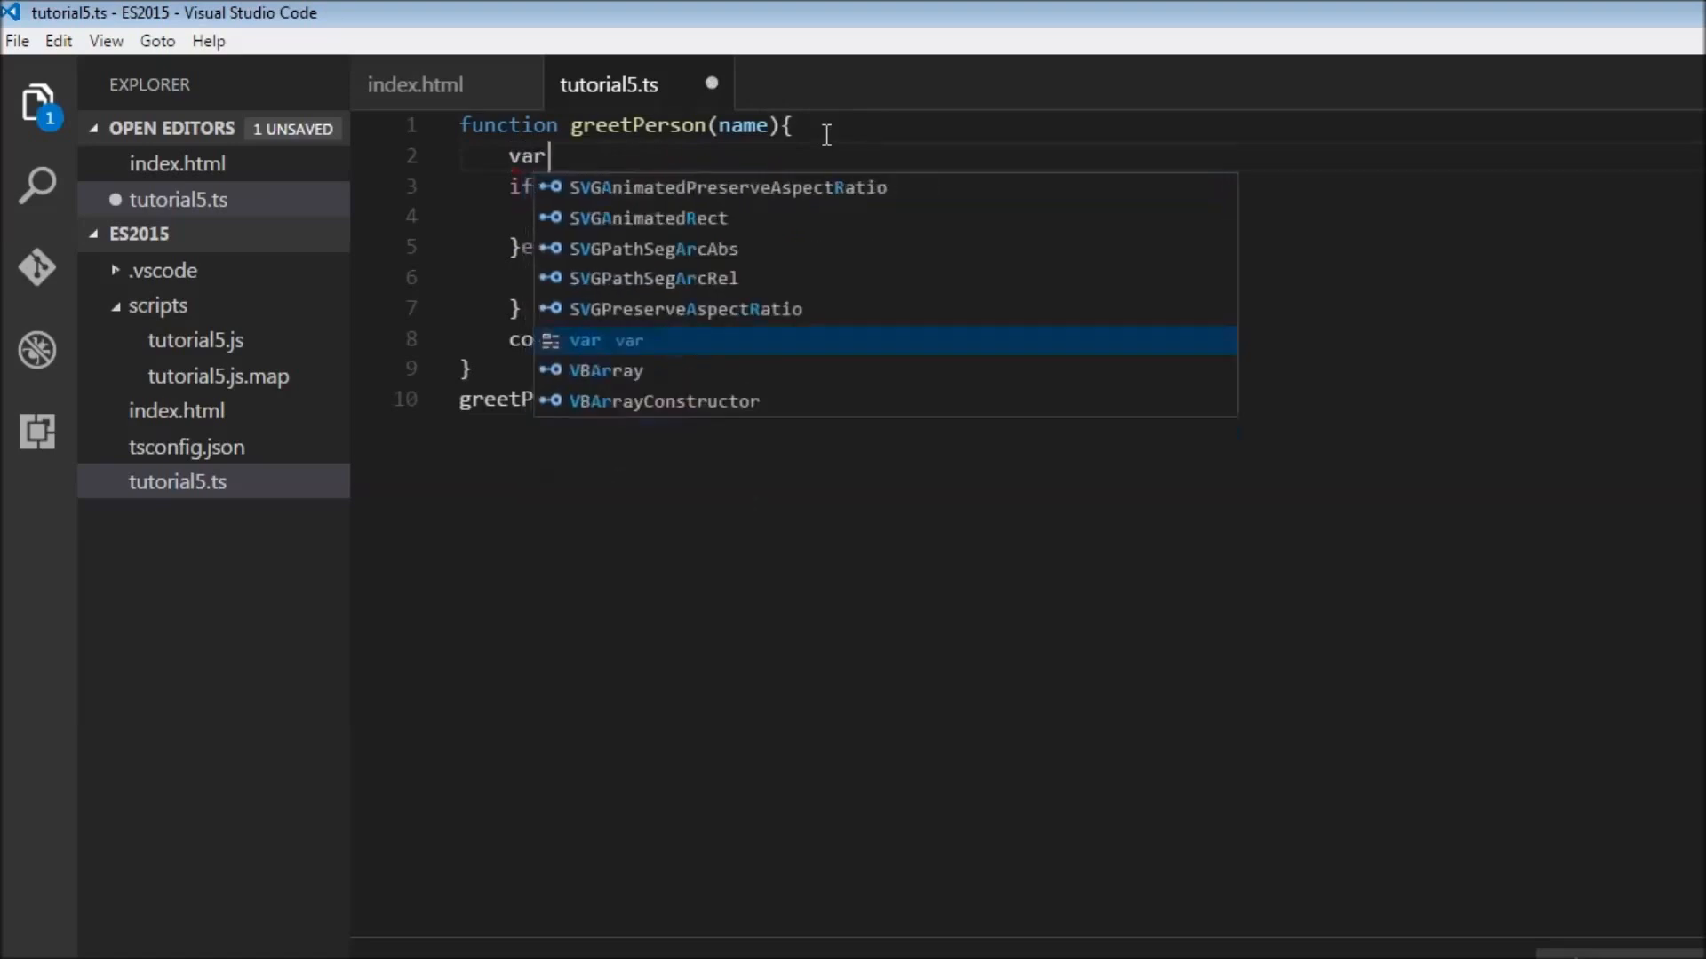
pyautogui.write('greet;')
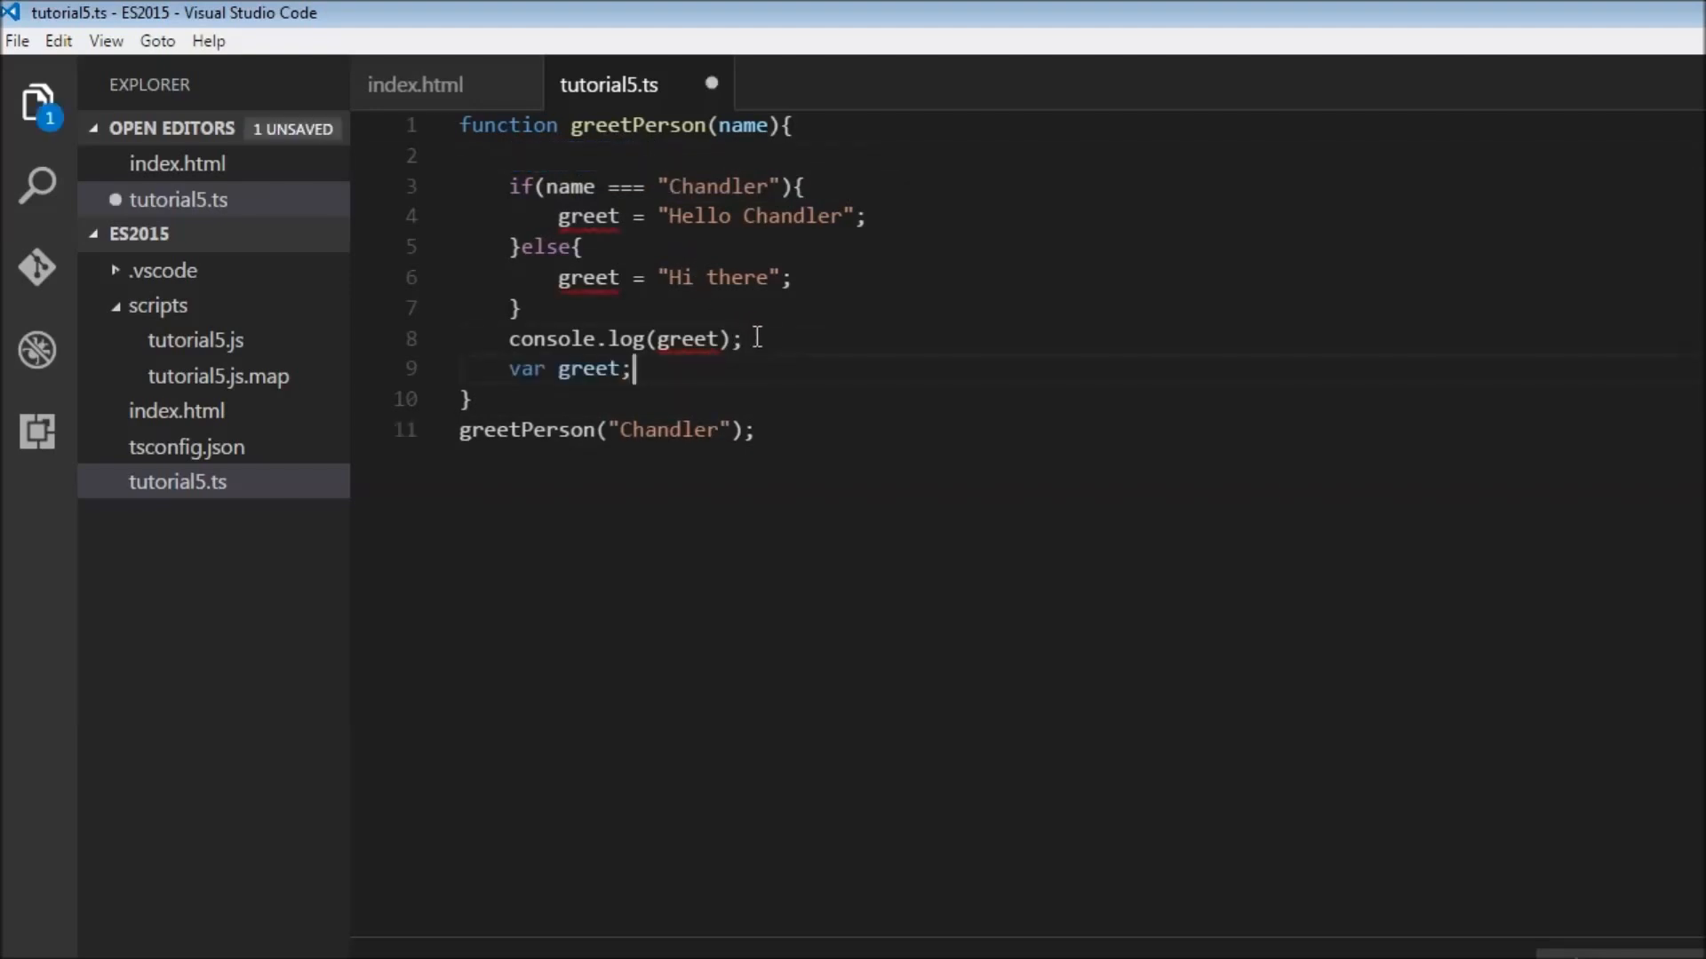
pyautogui.press('ctrl+s')
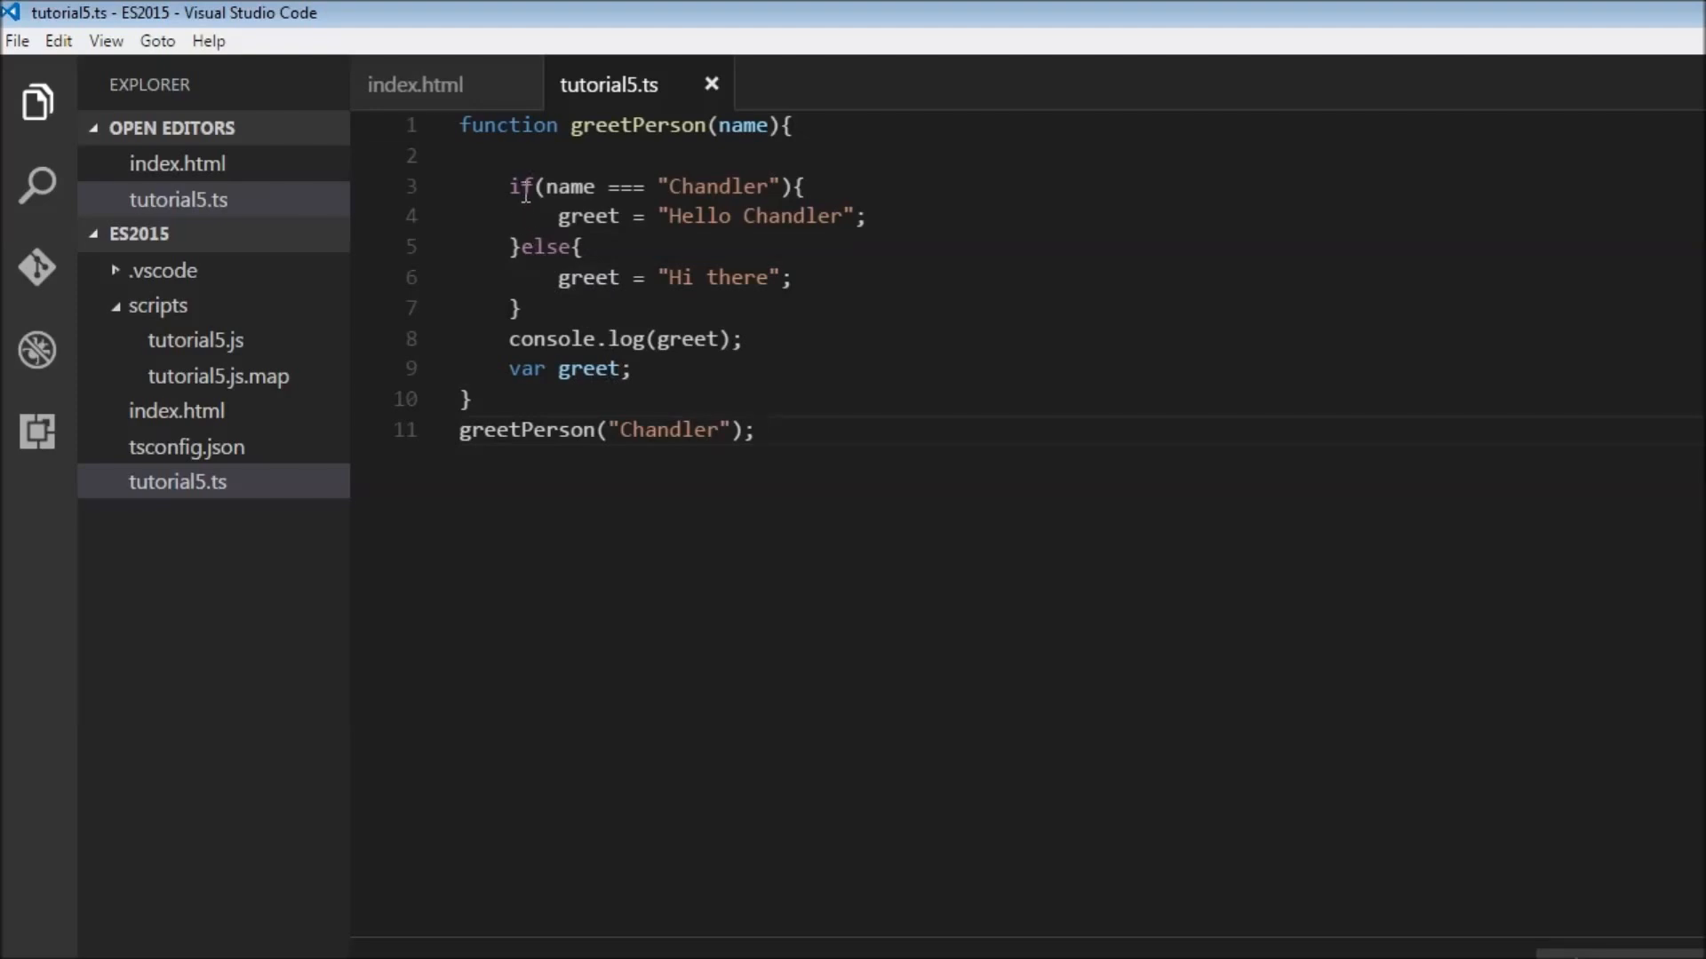
# Place the cursor on blank line 2 of greetPerson
pyautogui.click(626, 155)
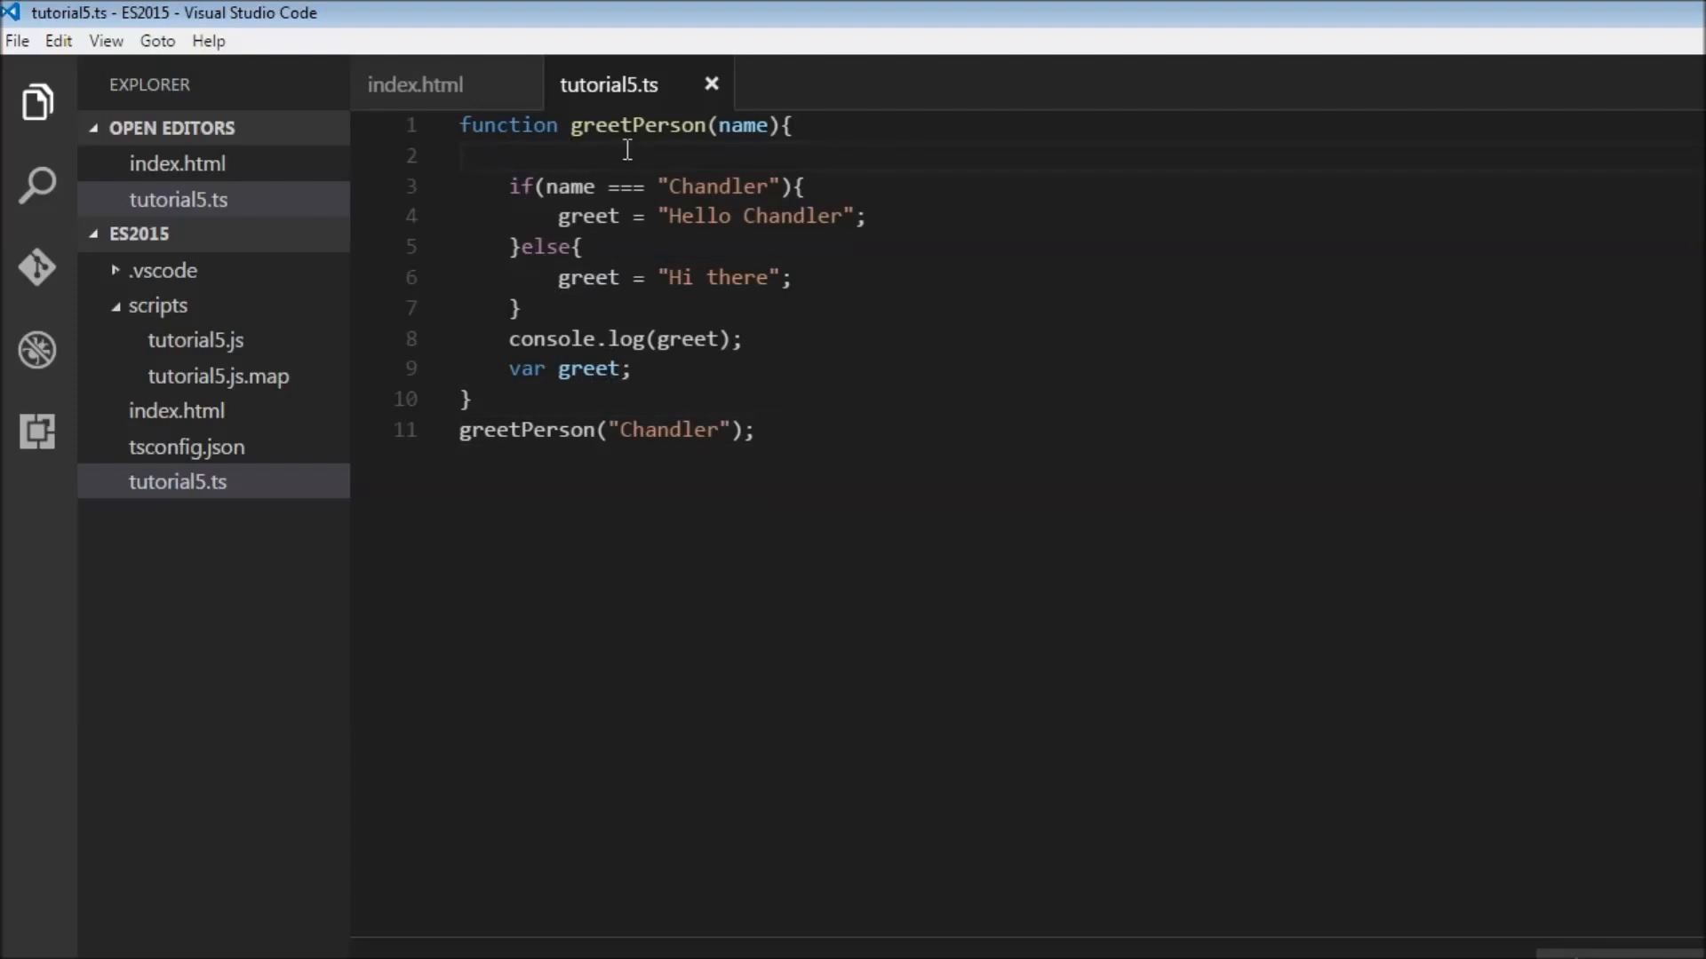
pyautogui.moveTo(685, 359)
pyautogui.write('var ')
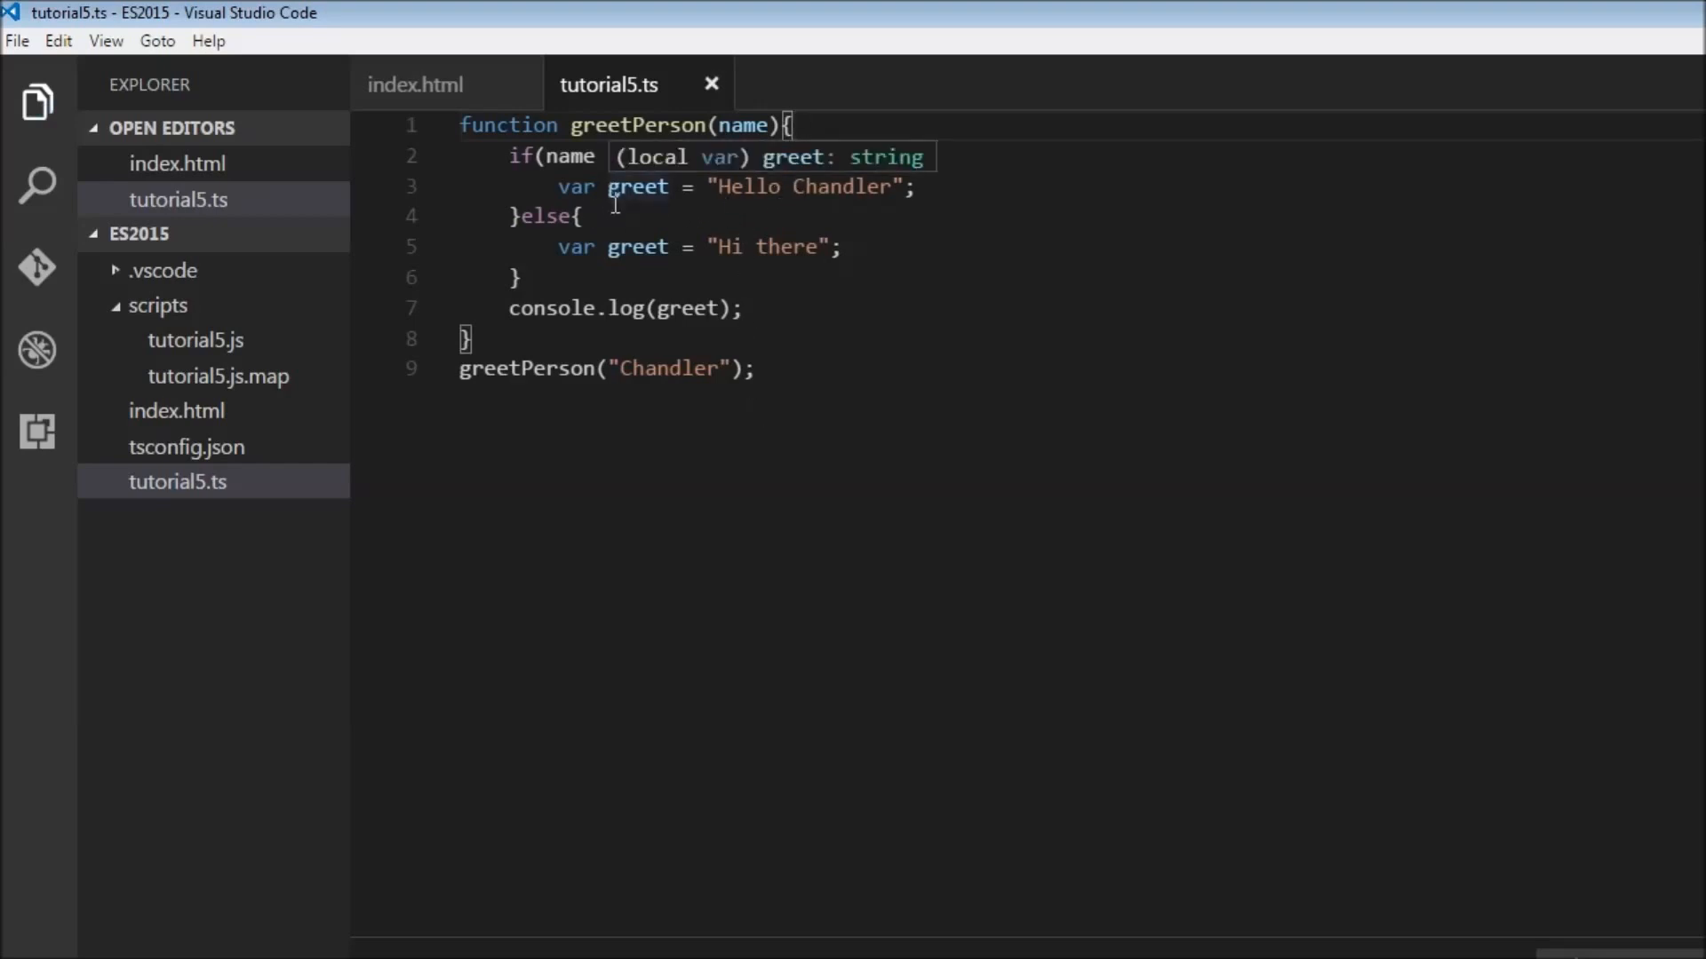
pyautogui.write('=== "Chandler"){')
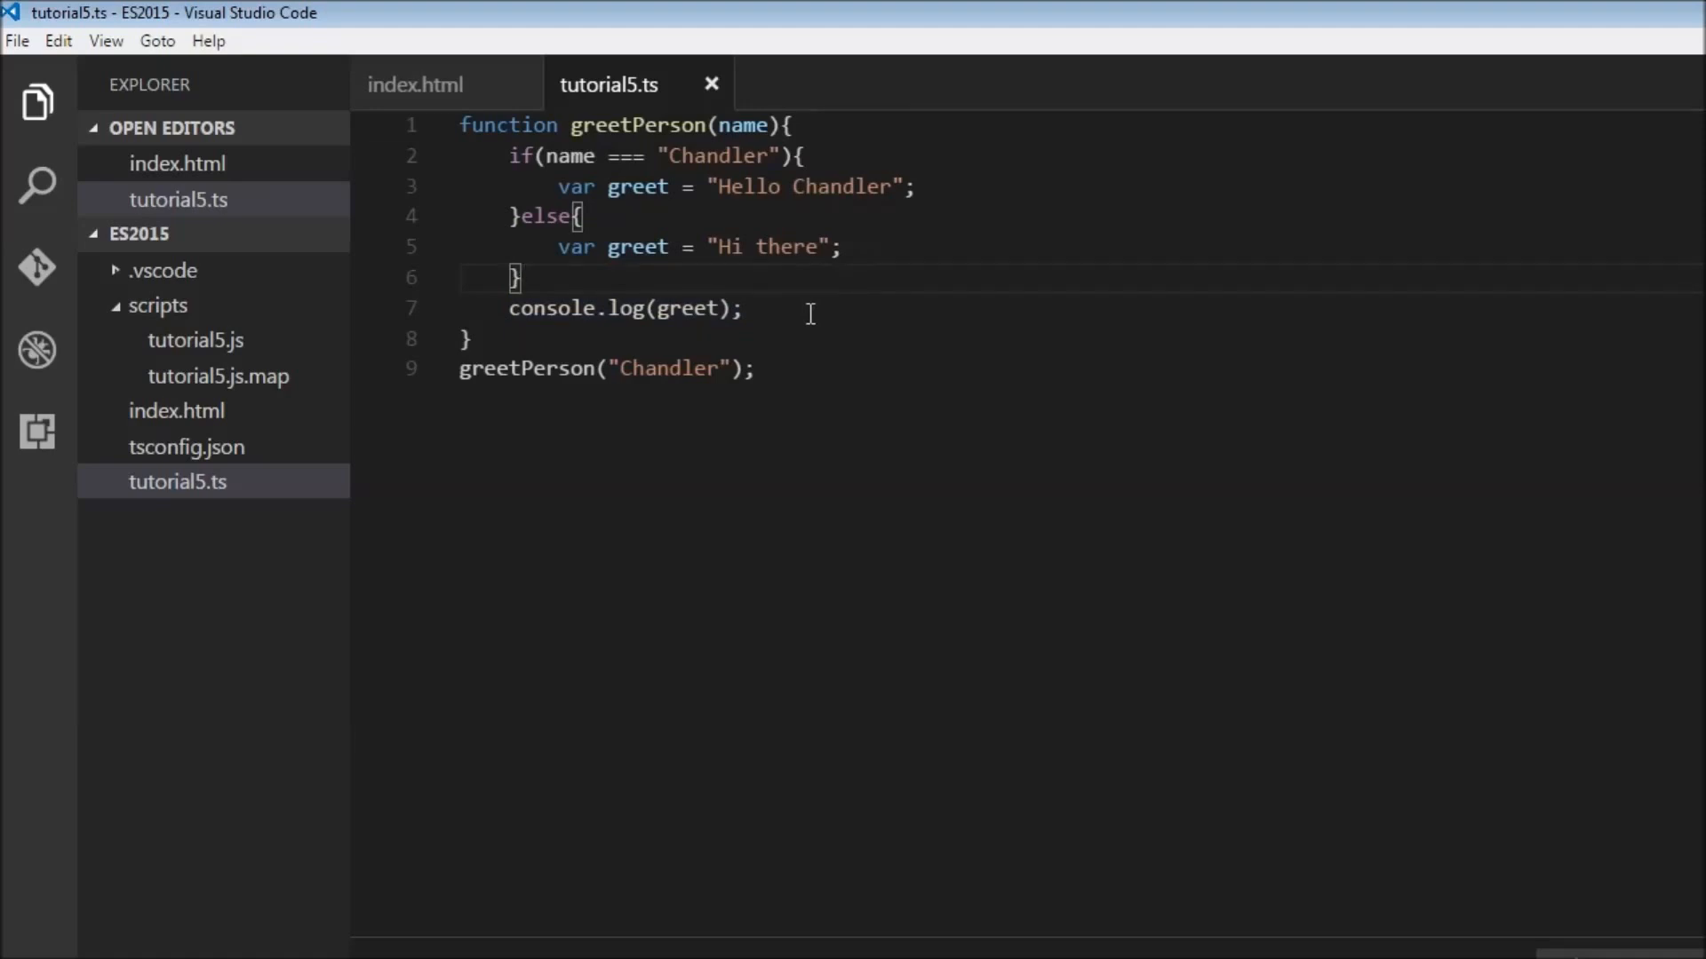
pyautogui.moveTo(629, 215)
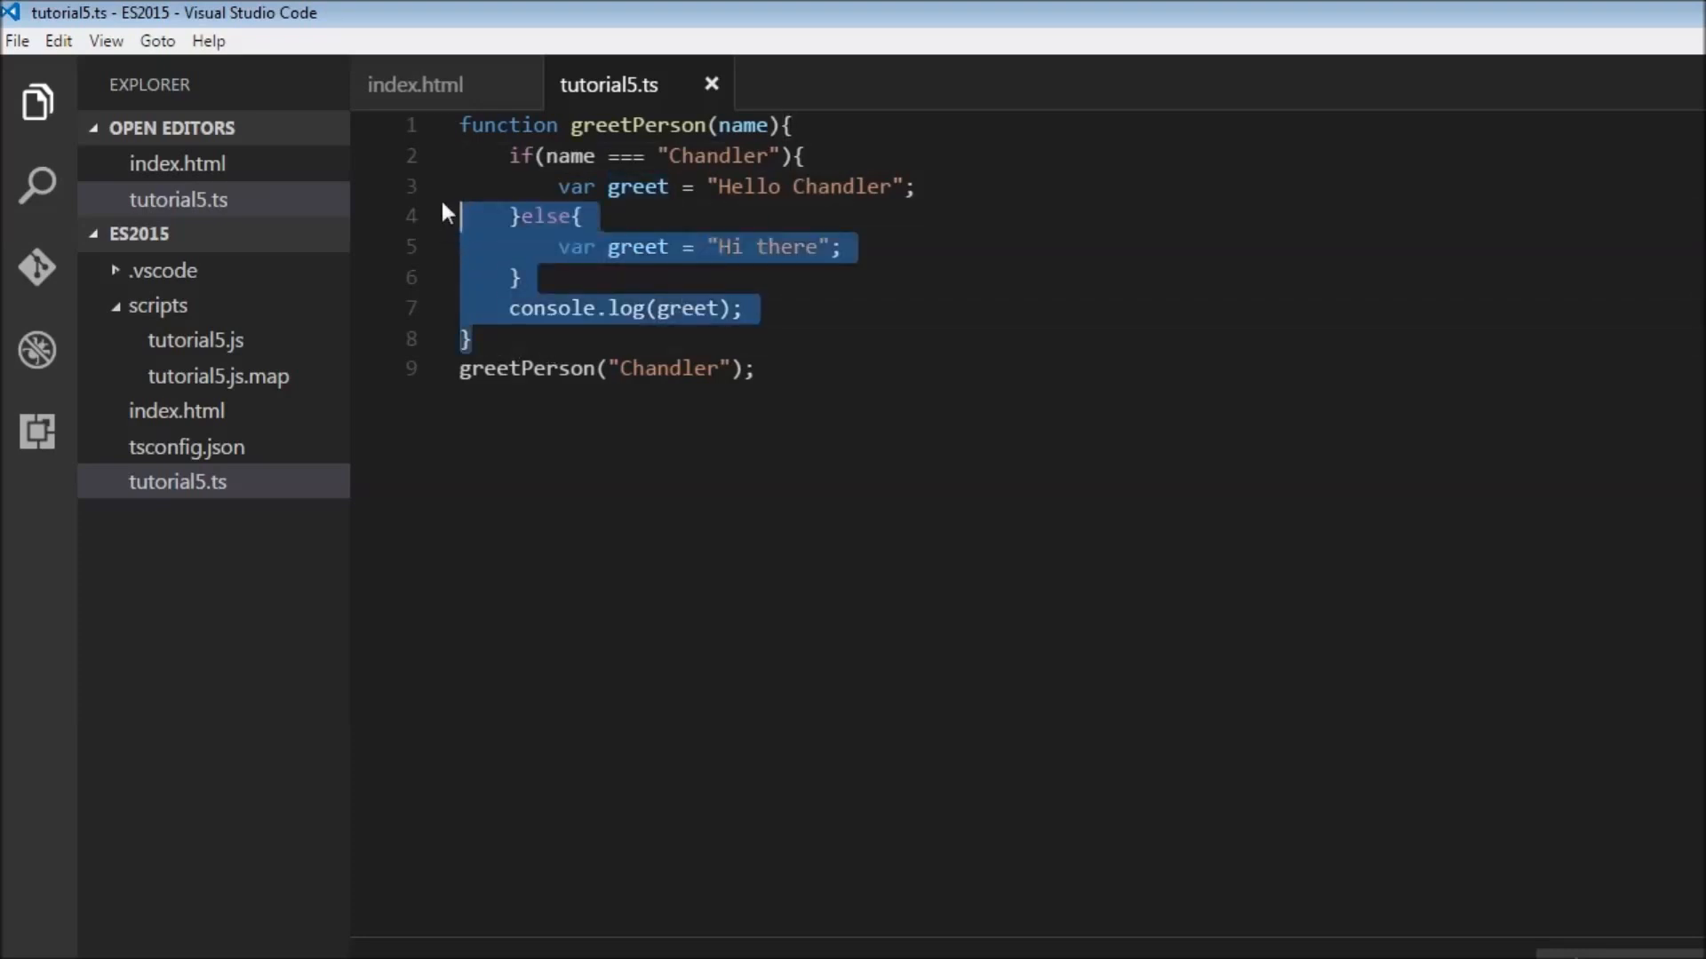
pyautogui.click(794, 338)
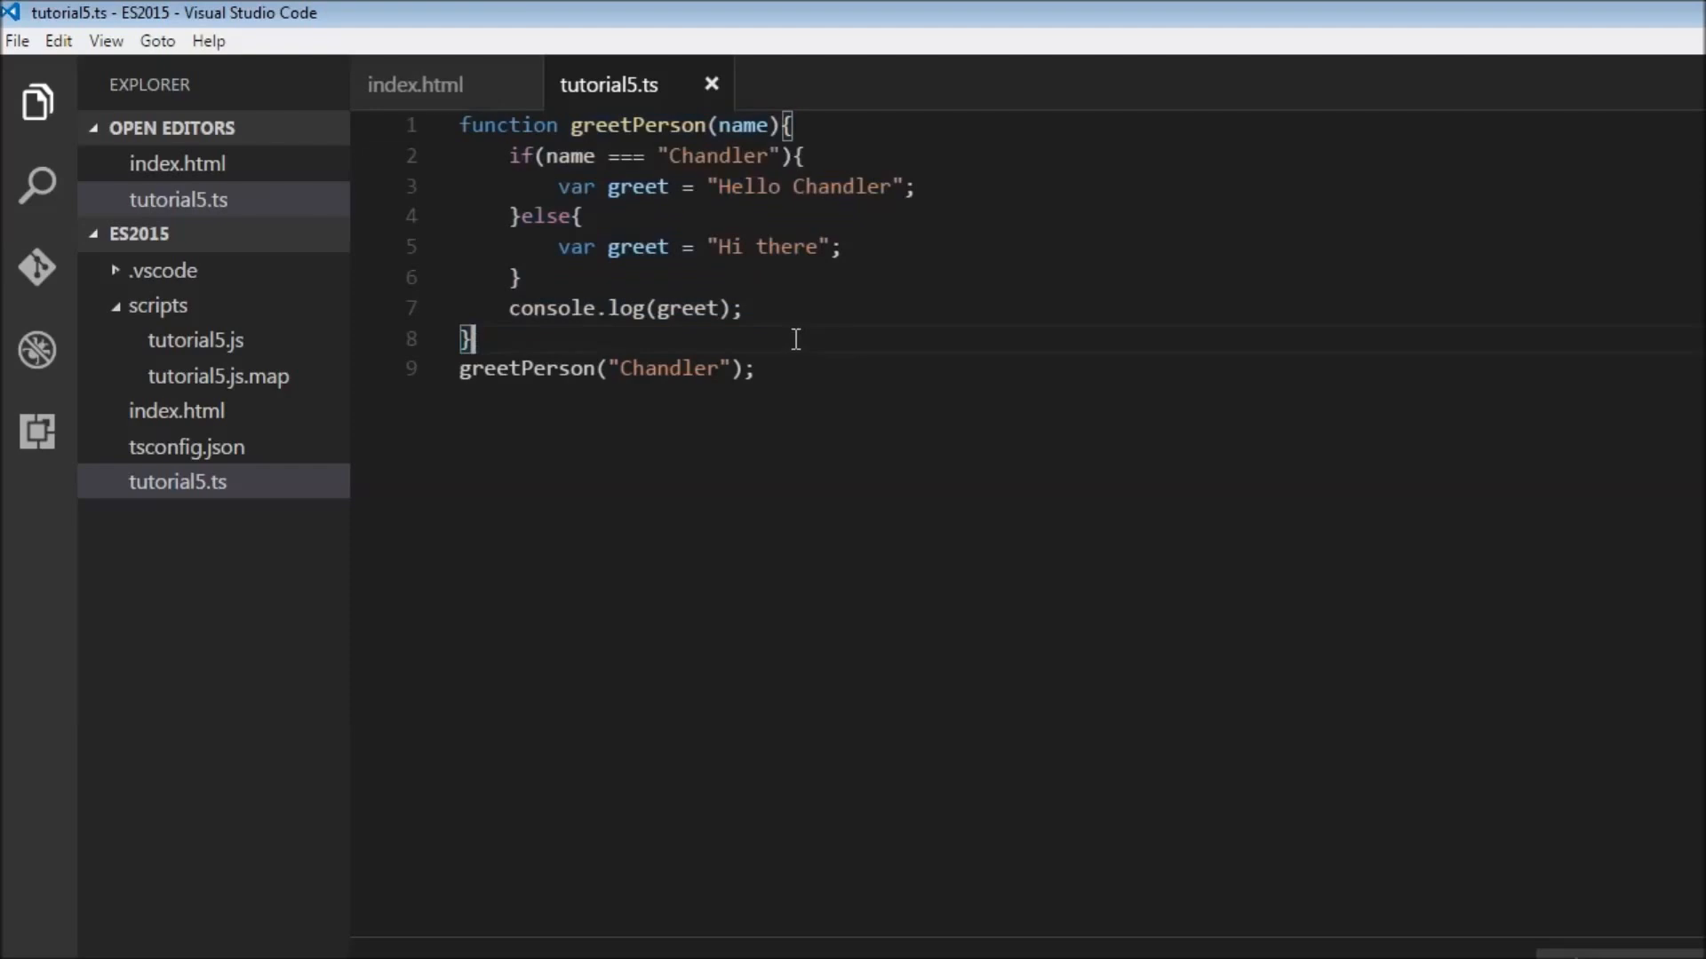